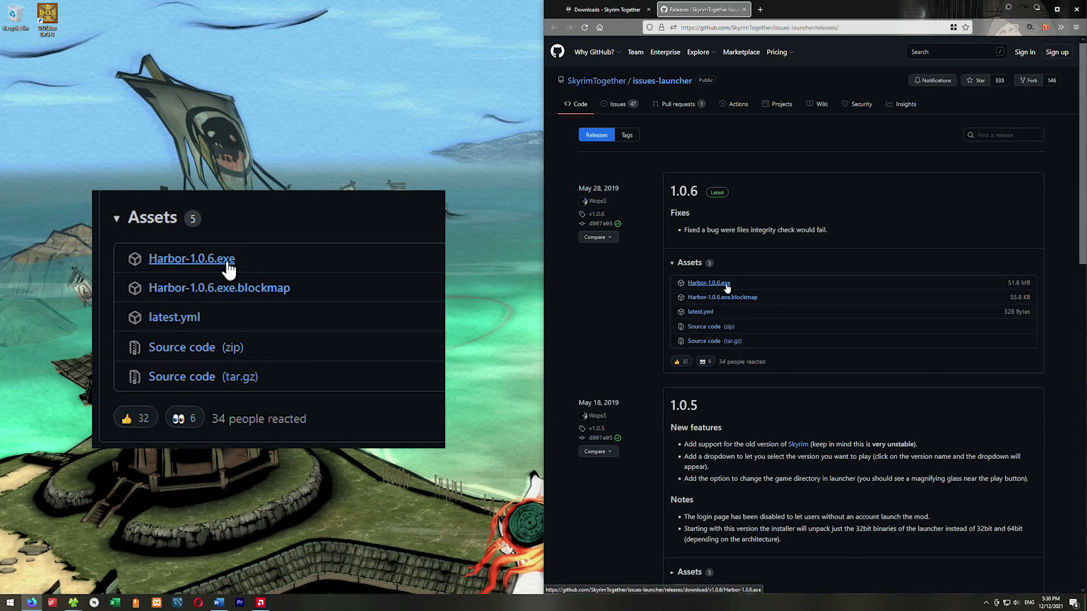
# Run the downloaded Harbor-1.0.6.exe installer from the GitHub release assets
pyautogui.click(191, 258)
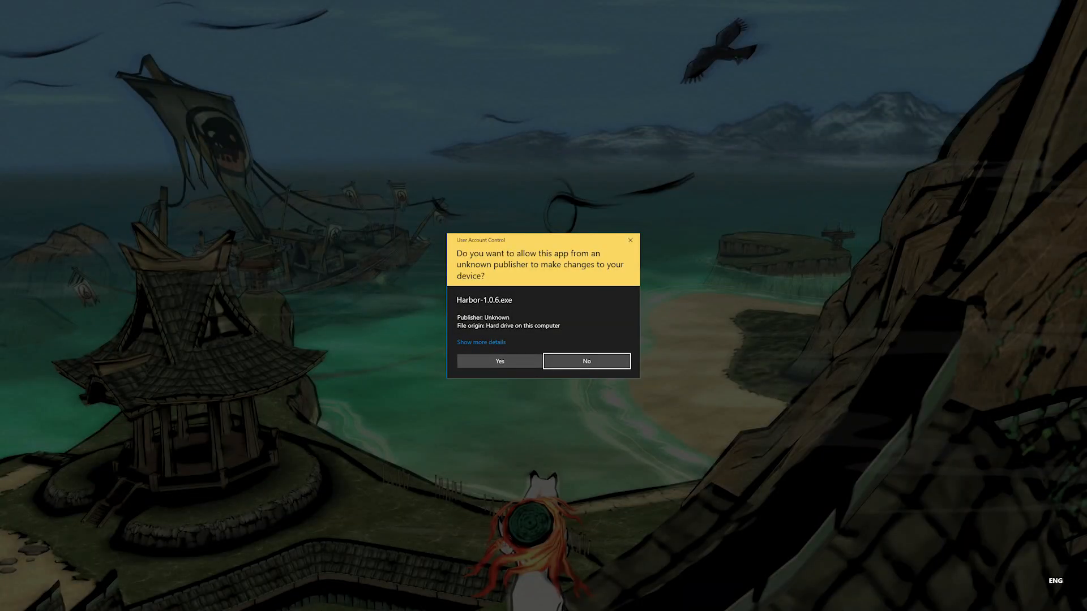
# Install Harbor to its default folder and launch it, allowing both UAC prompts
pyautogui.click(499, 361)
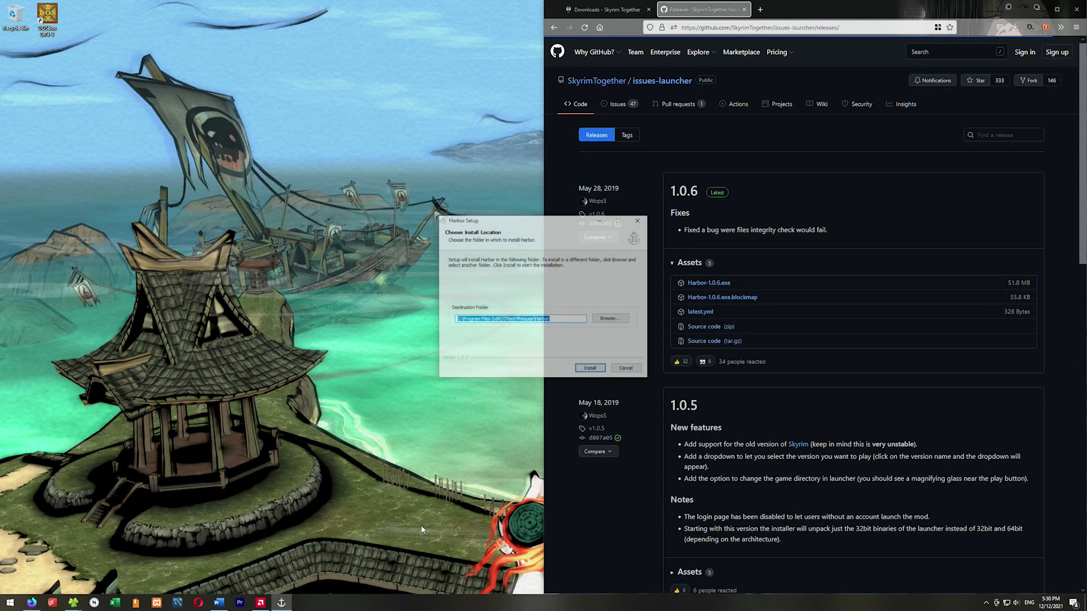
pyautogui.click(590, 367)
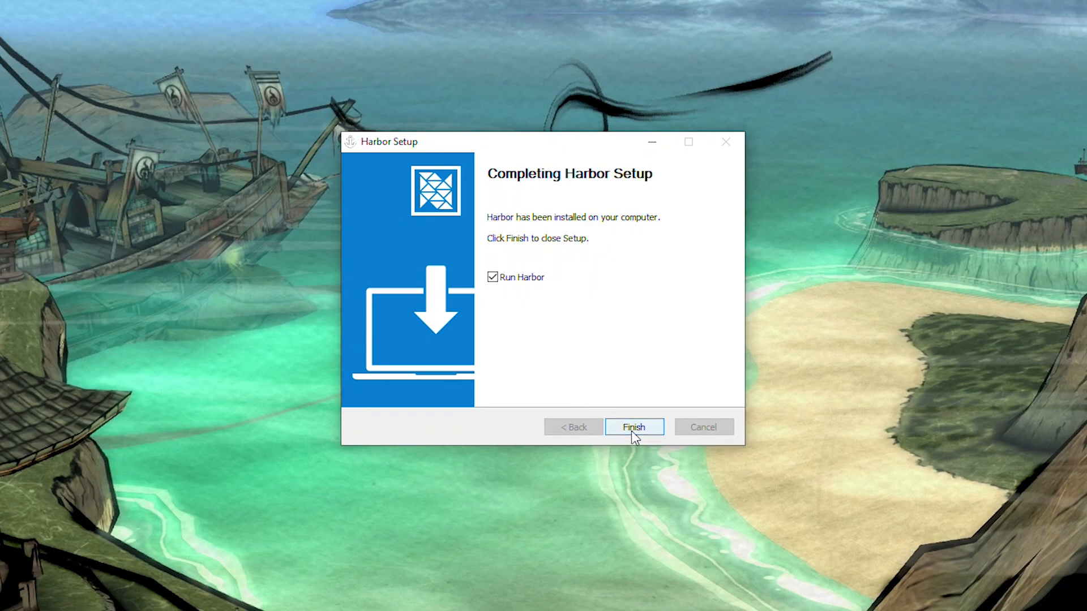
pyautogui.click(633, 427)
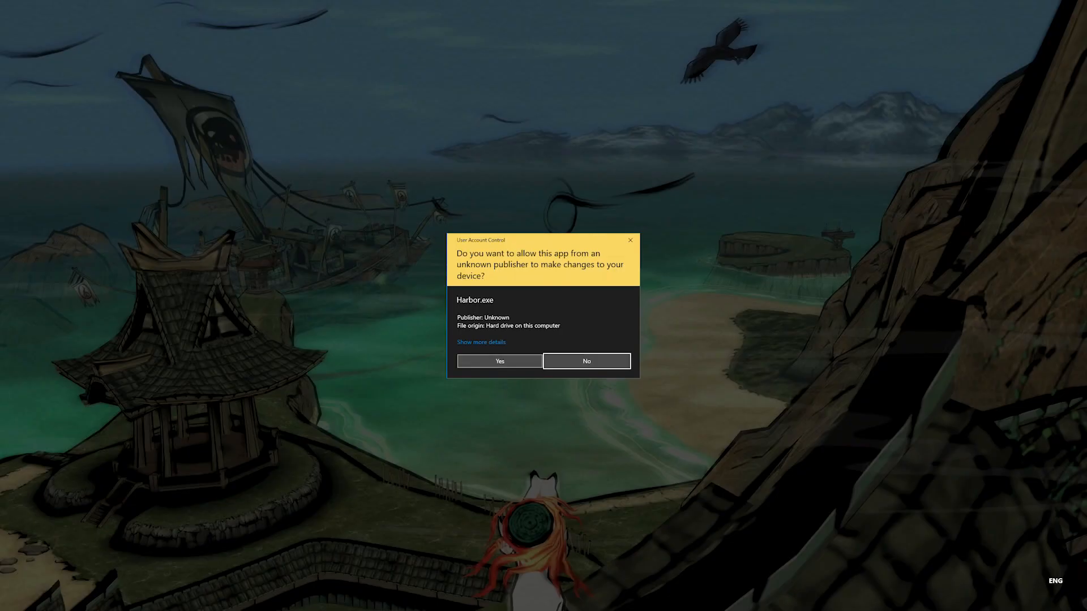
pyautogui.click(499, 362)
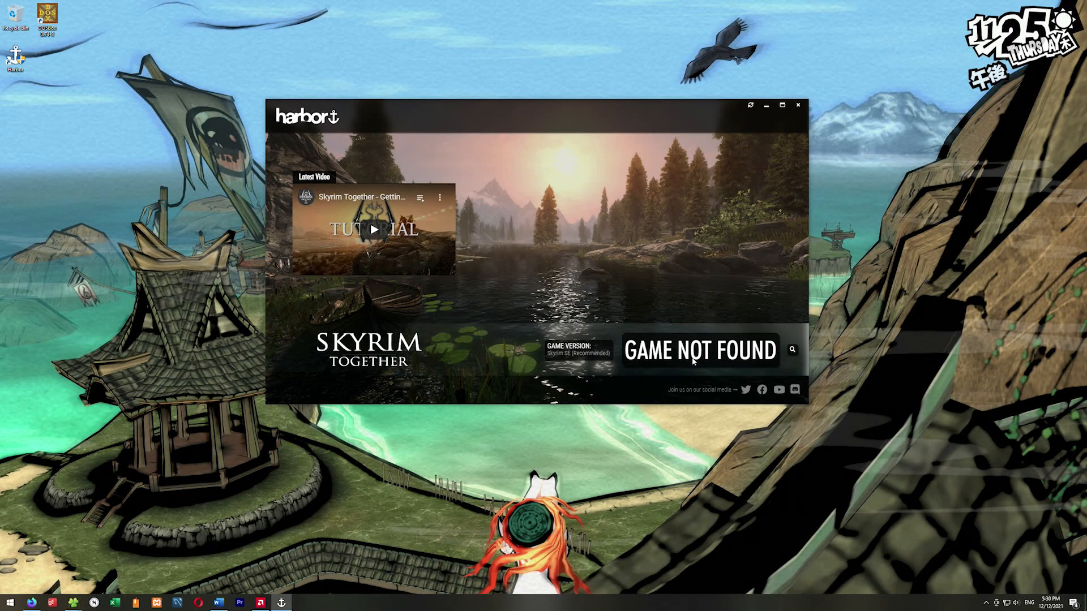
# Locate the game by browsing to the Skyrim Special Edition folder under steamapps/common
pyautogui.click(782, 104)
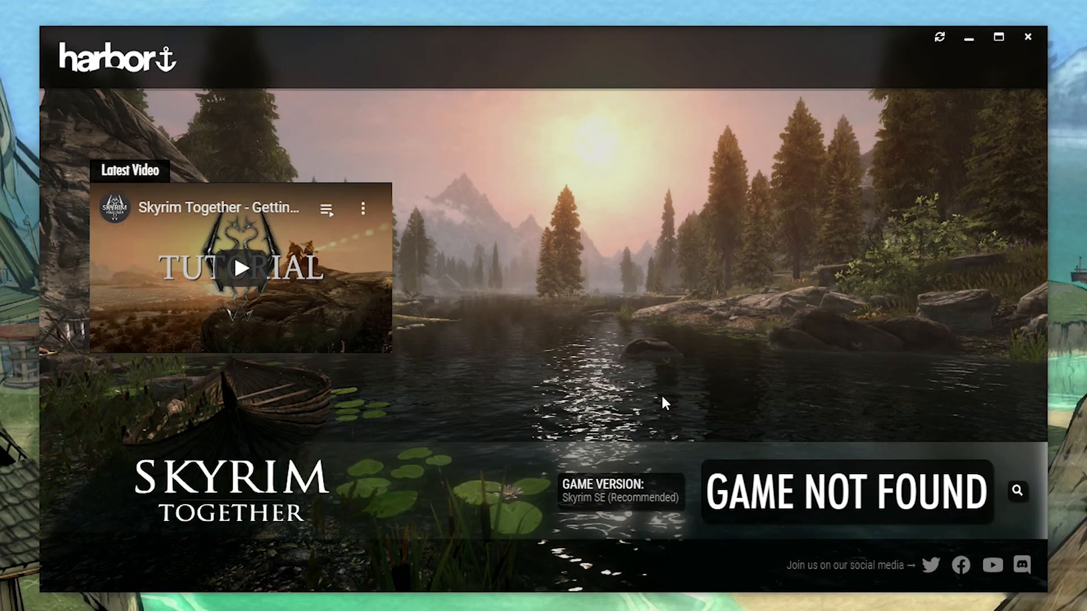
pyautogui.click(1016, 490)
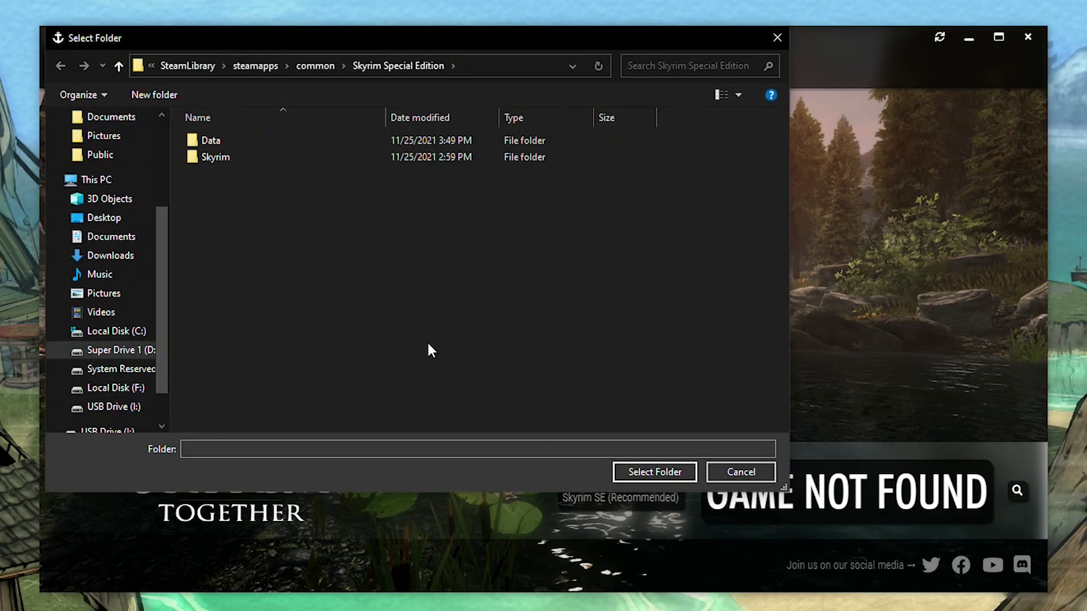
pyautogui.moveTo(463, 366)
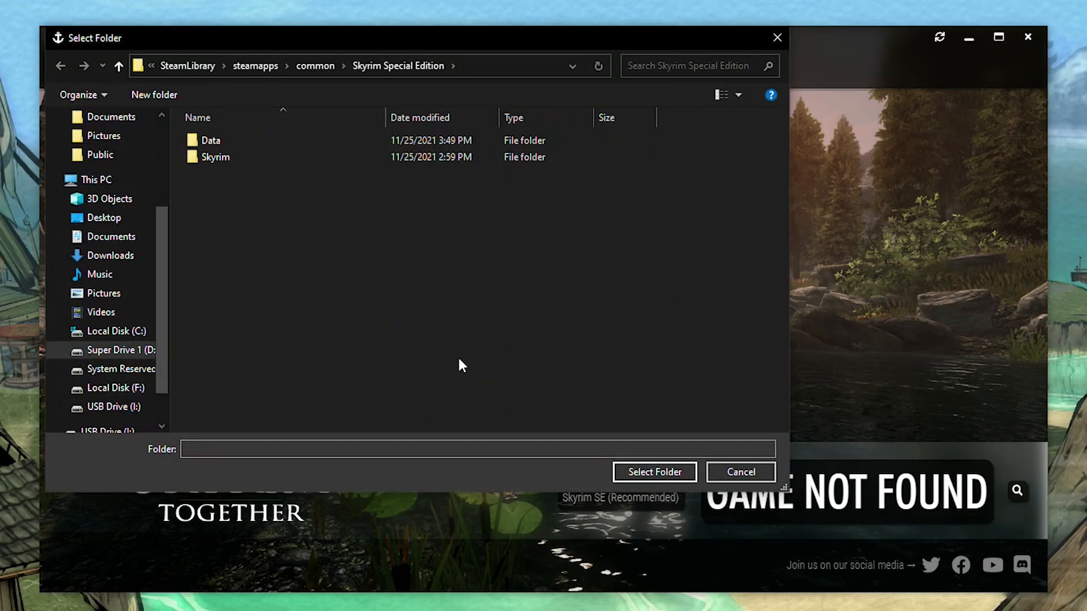
pyautogui.moveTo(482, 119)
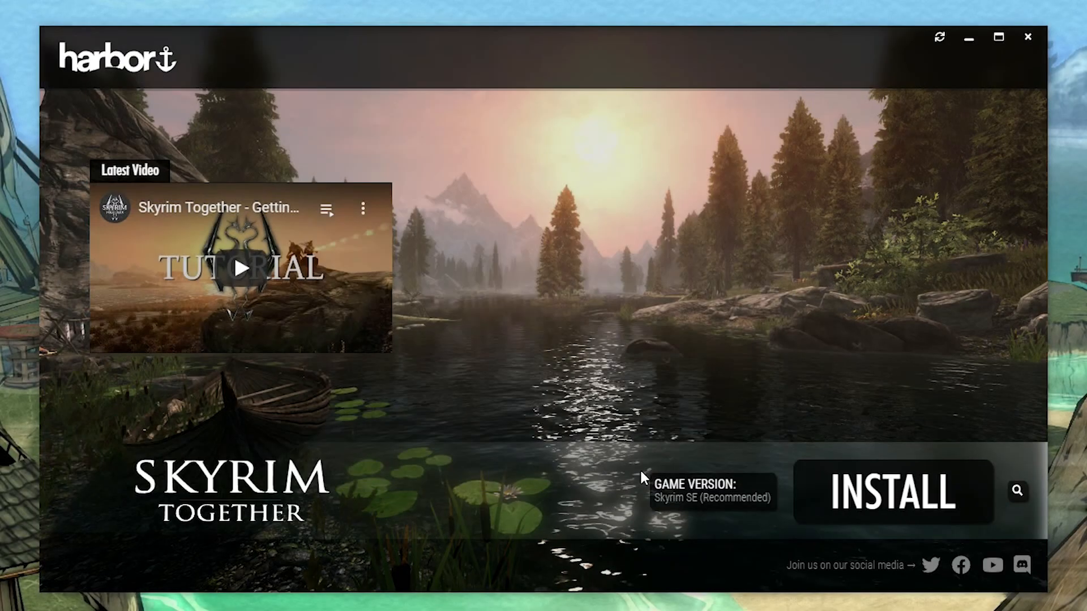
# Install Skyrim Together in Harbor and wait until Play becomes available
pyautogui.click(999, 38)
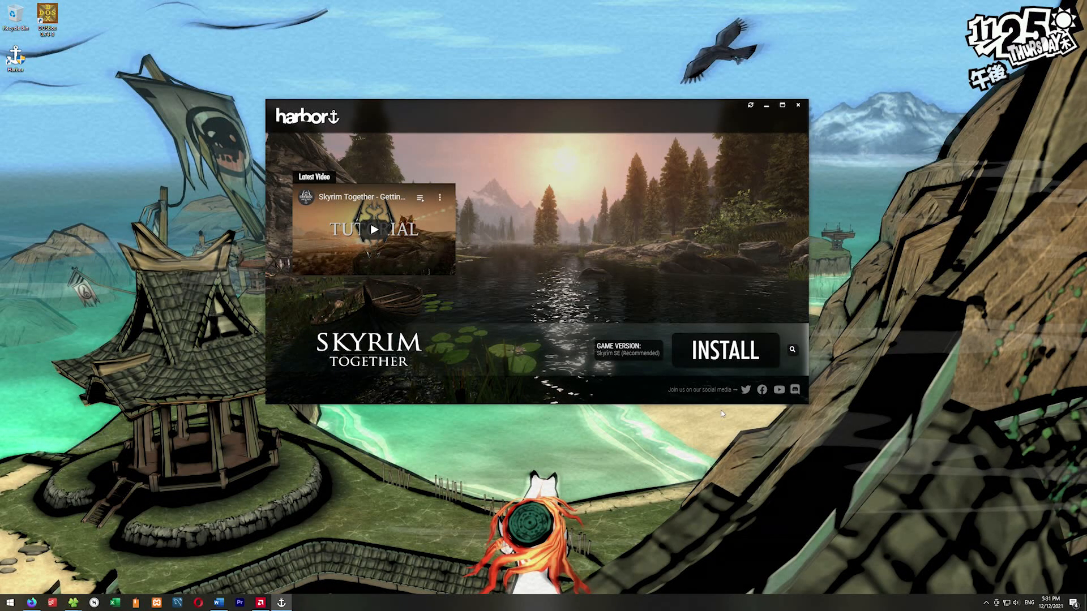
pyautogui.click(724, 350)
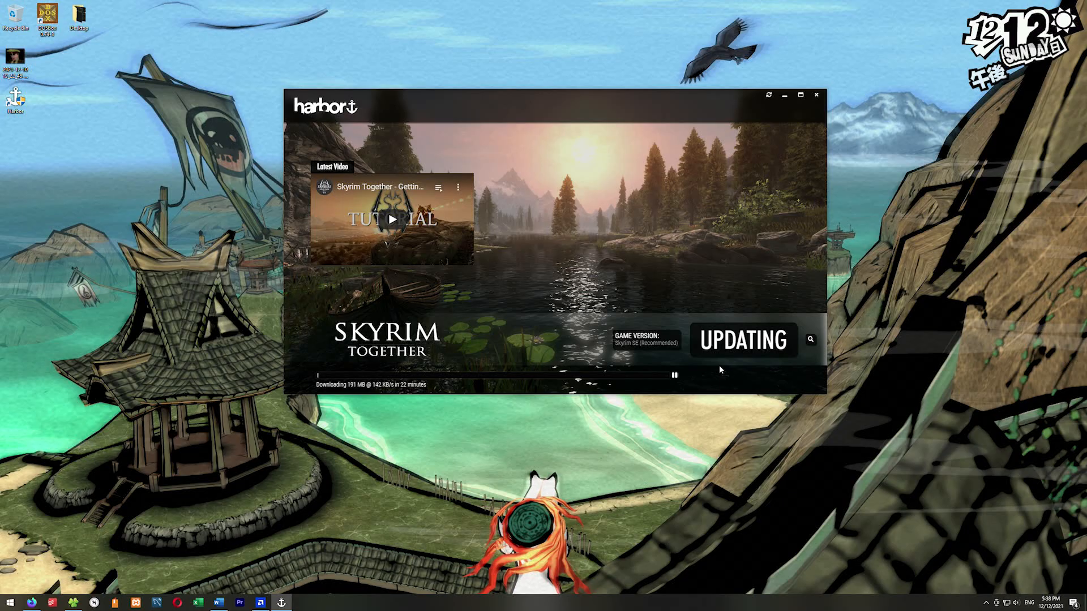
pyautogui.click(799, 95)
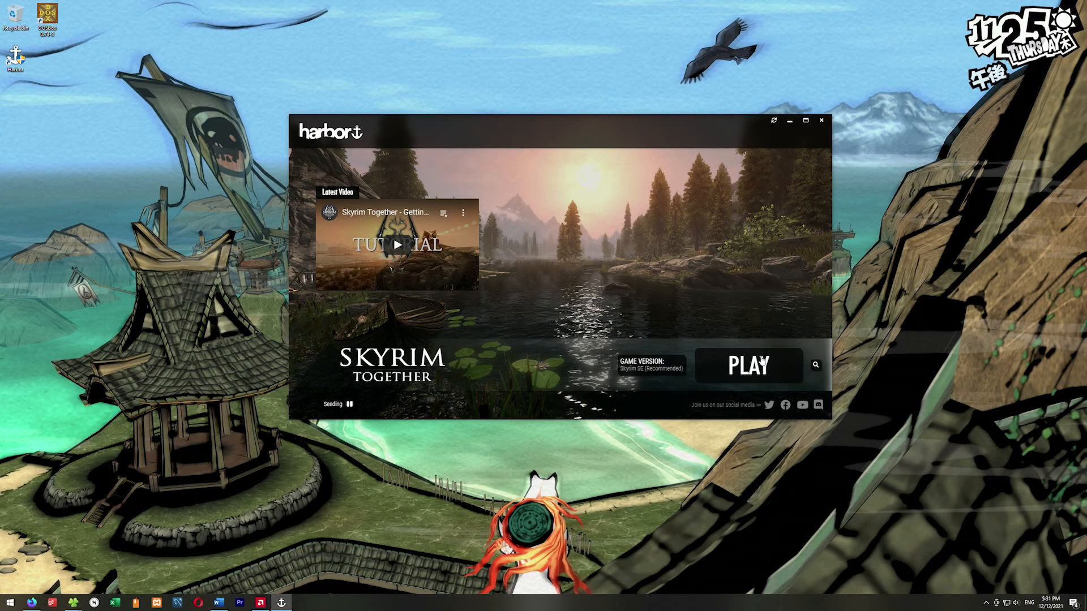
pyautogui.moveTo(640, 333)
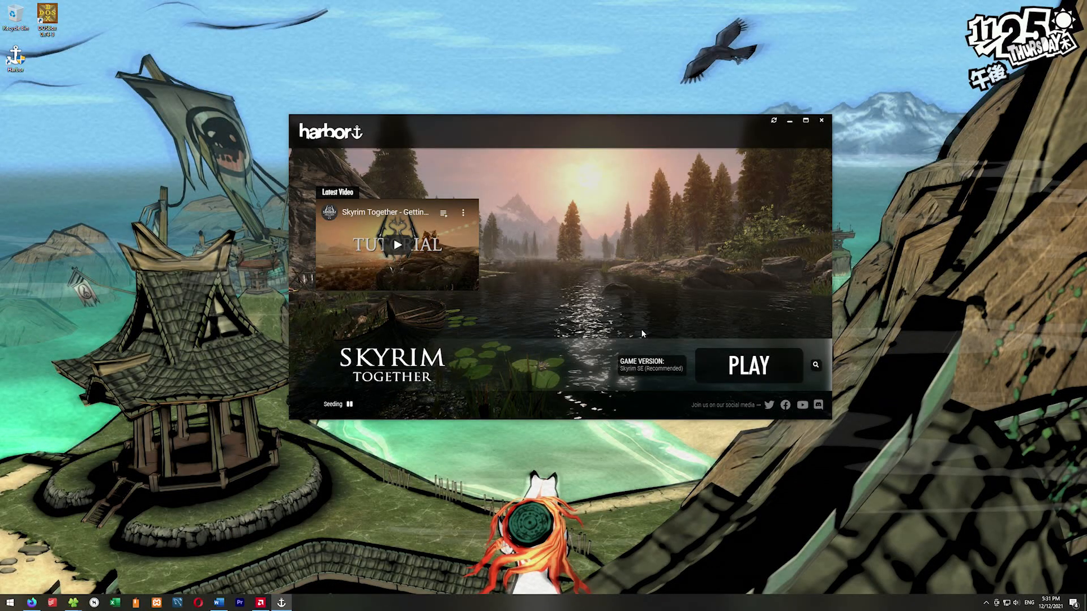
pyautogui.moveTo(698, 221)
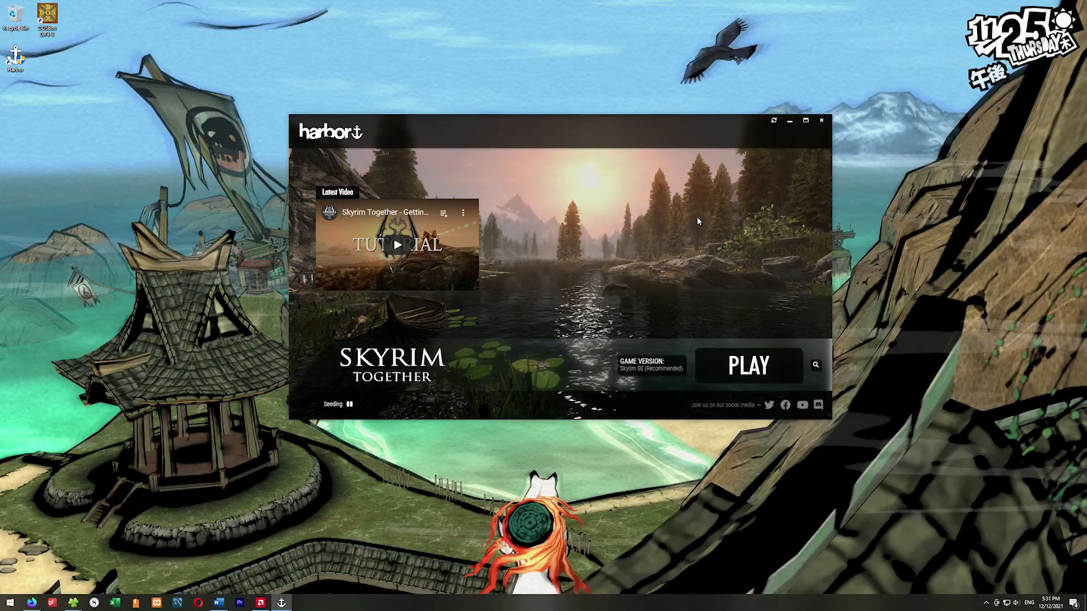
# Download Mod.Organizer-2.4.2.exe from its GitHub releases page and run it
pyautogui.click(822, 121)
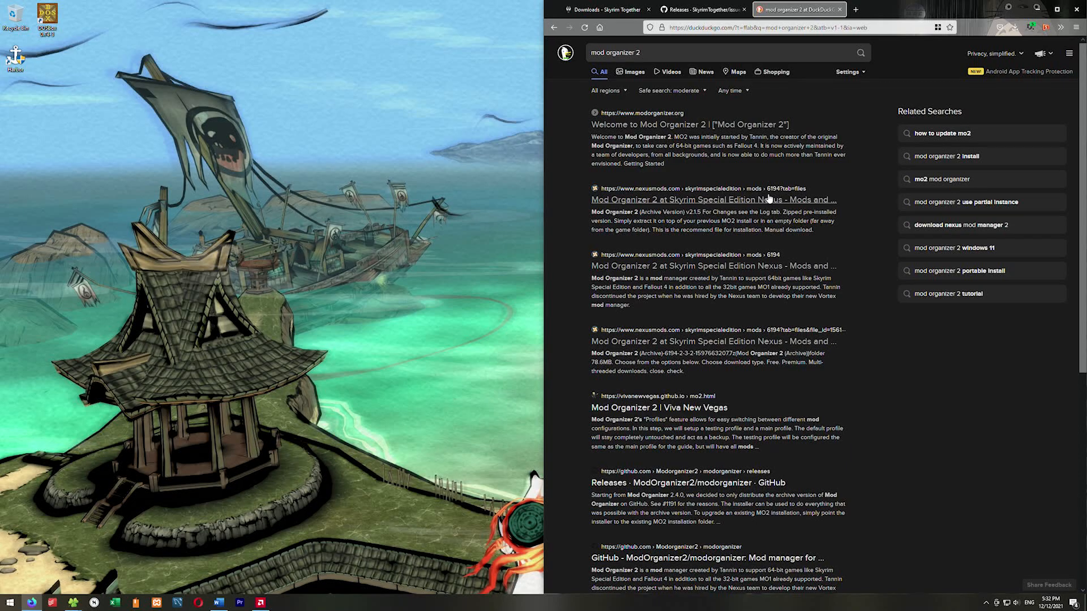
pyautogui.click(687, 484)
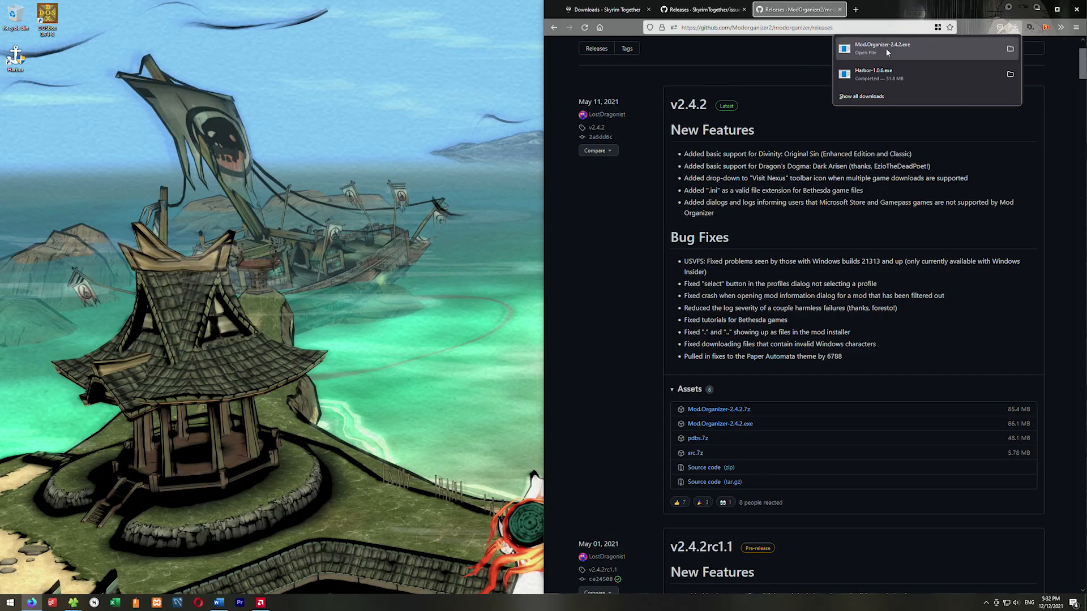
pyautogui.click(881, 47)
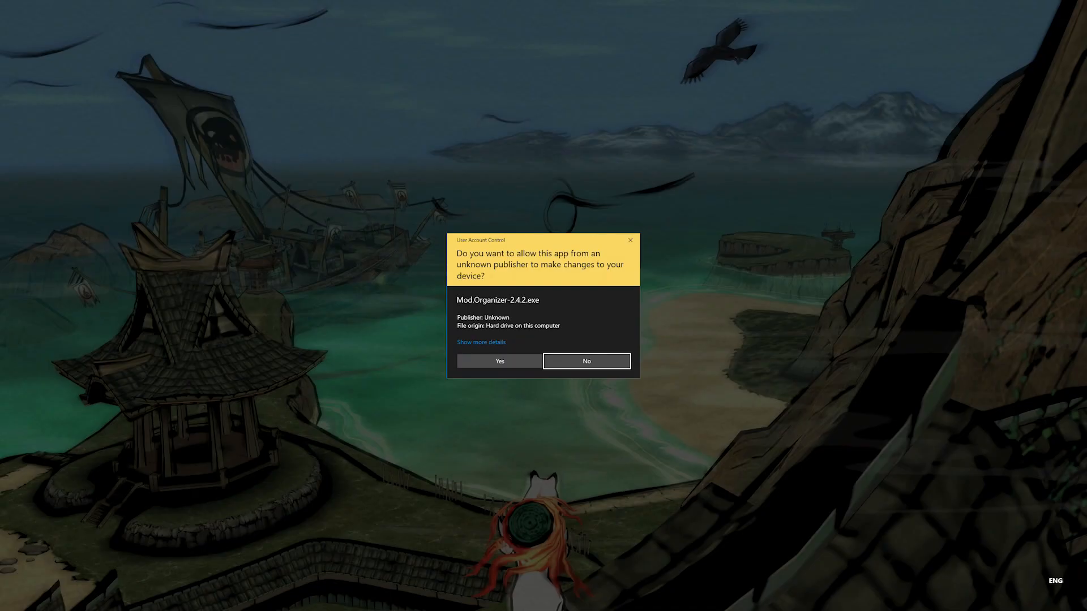
# Install Mod Organizer 2.4.2 with the license accepted and default destination, then launch it
pyautogui.click(498, 360)
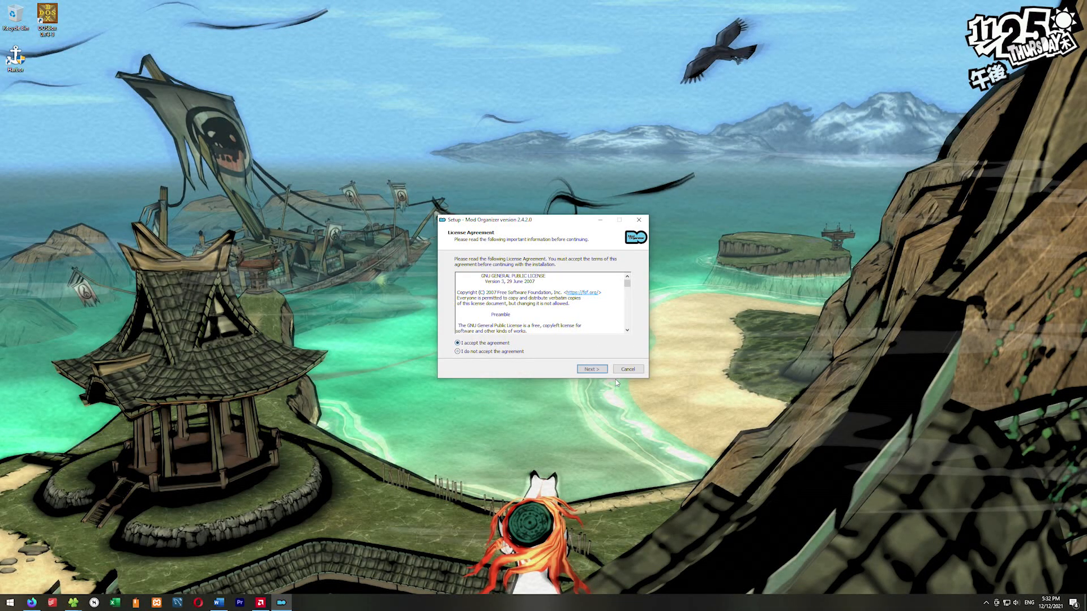
pyautogui.click(591, 369)
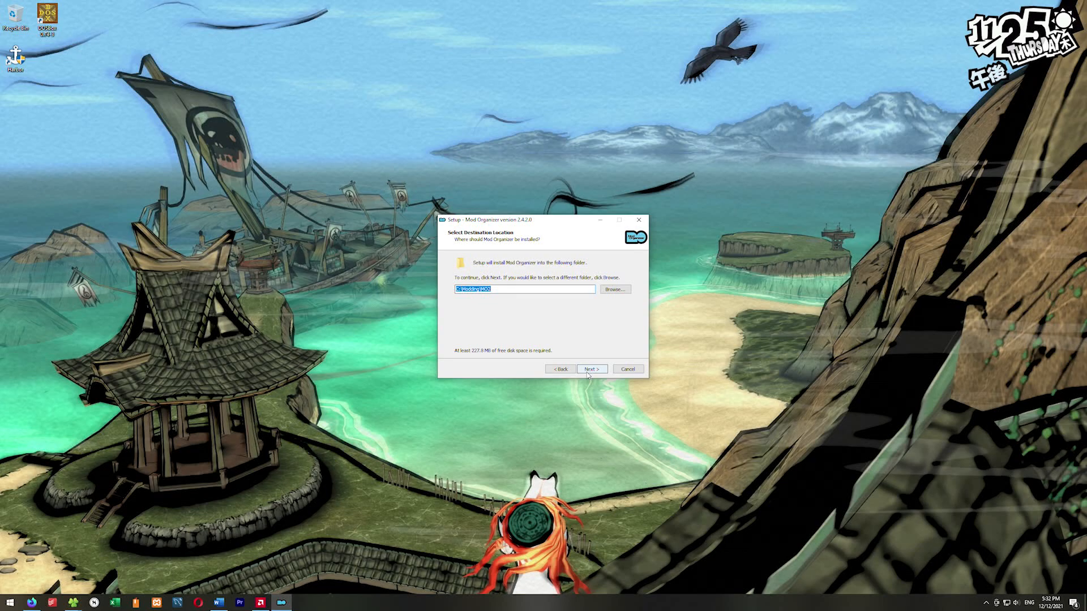
pyautogui.click(591, 369)
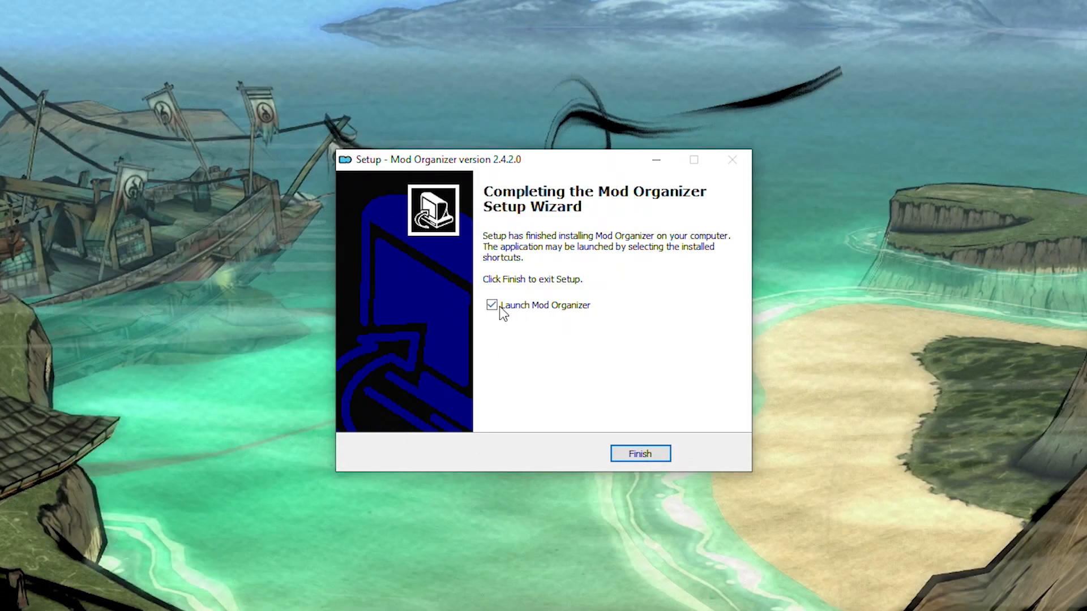
pyautogui.moveTo(644, 405)
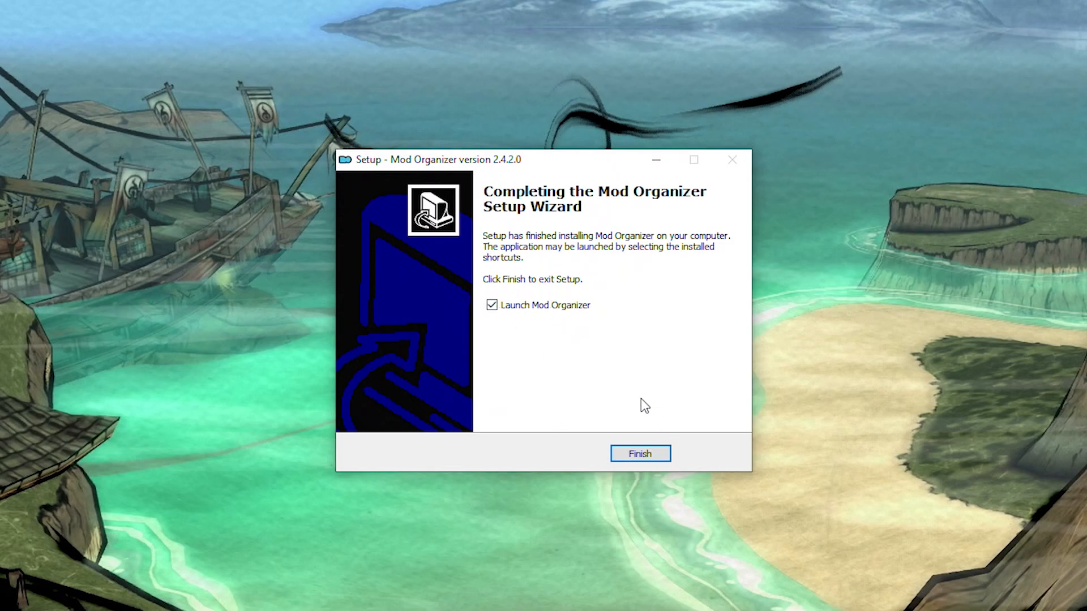
pyautogui.click(638, 453)
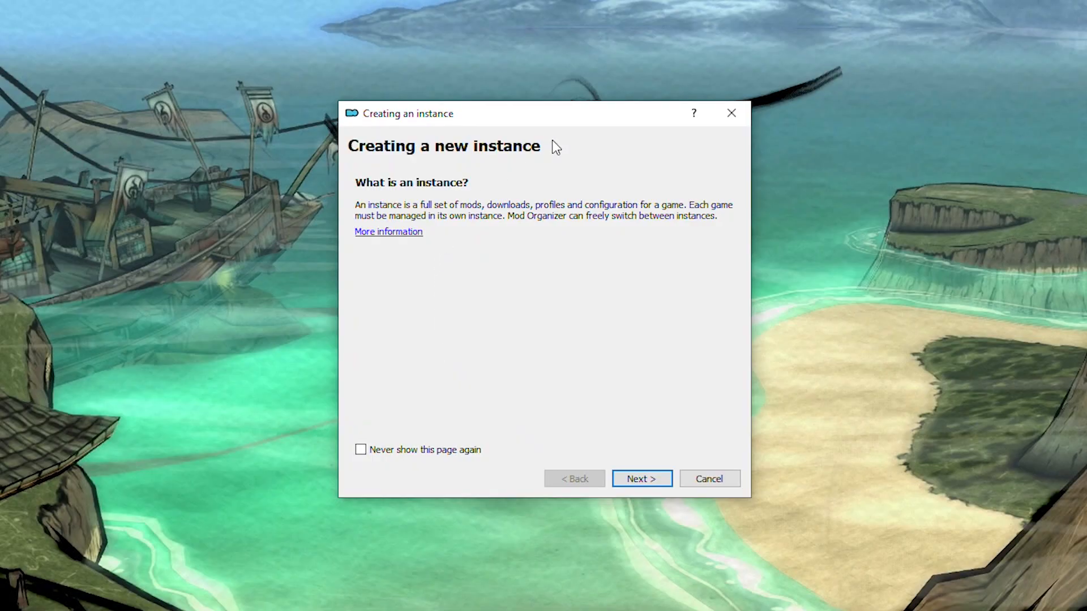
pyautogui.moveTo(624, 308)
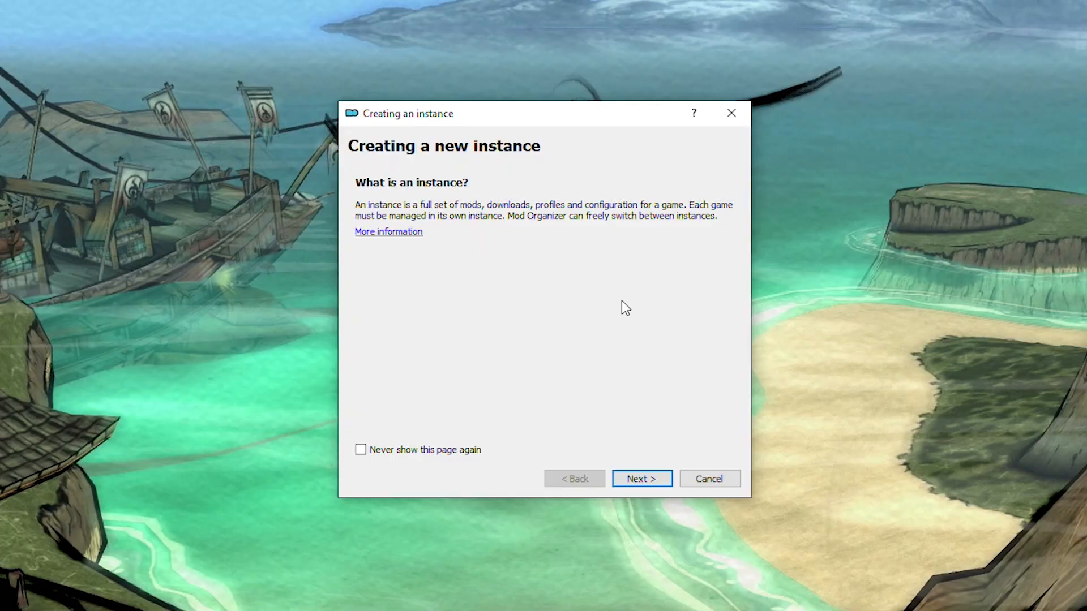
# Create a portable Skyrim Special Edition instance using C:\Modding\Test MO2 as the base directory
pyautogui.click(640, 477)
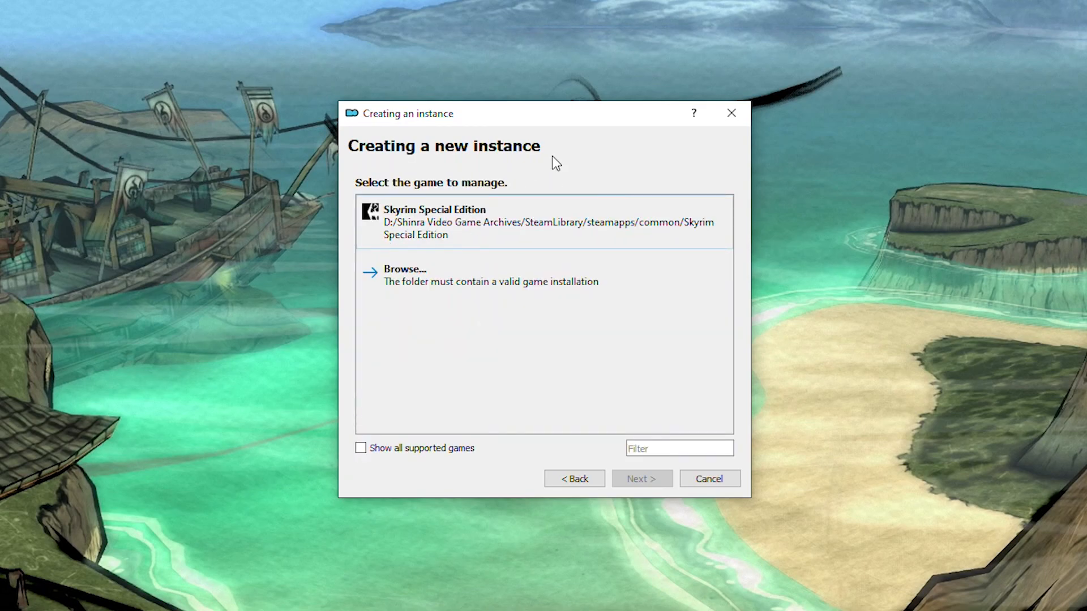
pyautogui.click(640, 477)
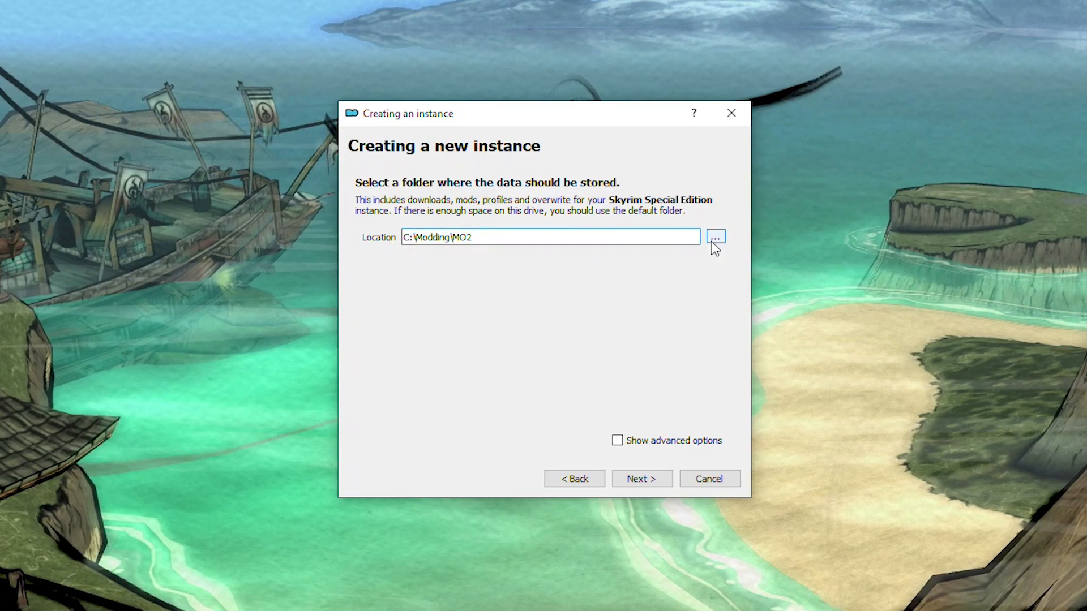
pyautogui.click(716, 236)
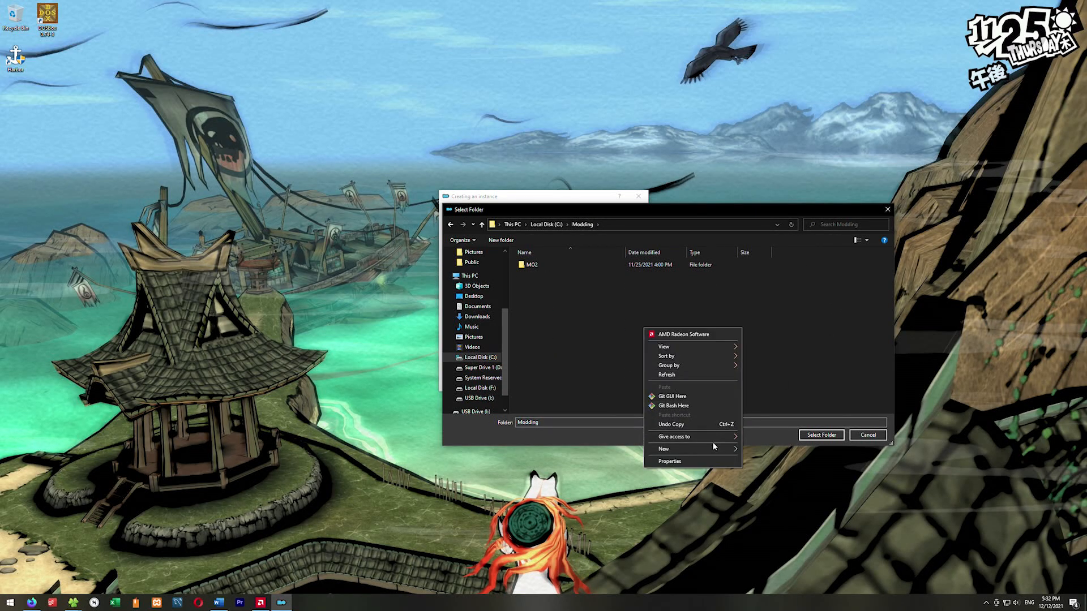
pyautogui.click(664, 448)
pyautogui.write('Test MO2')
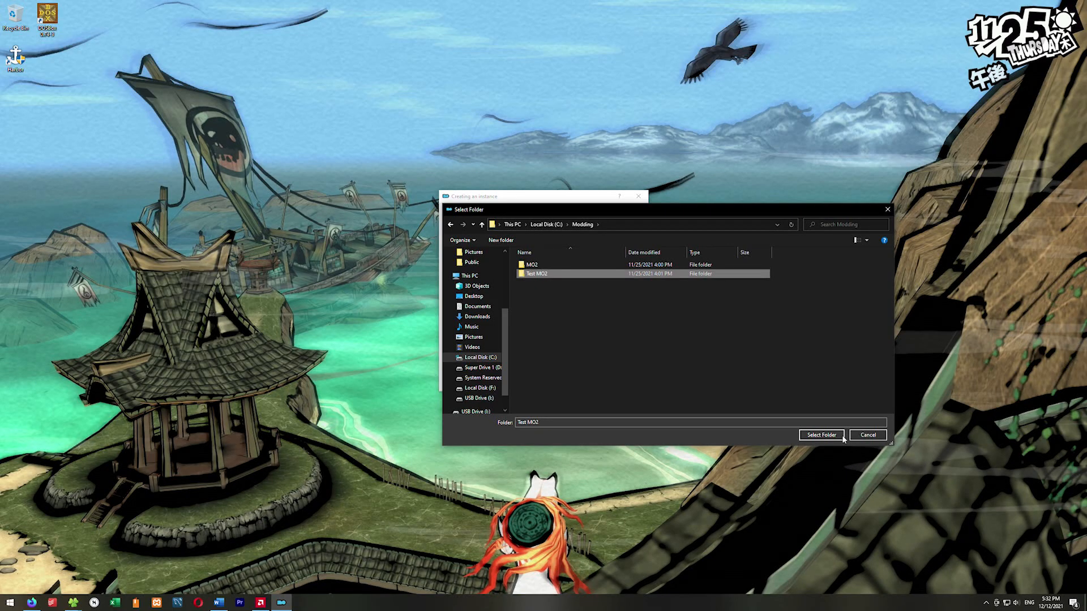
pyautogui.click(820, 435)
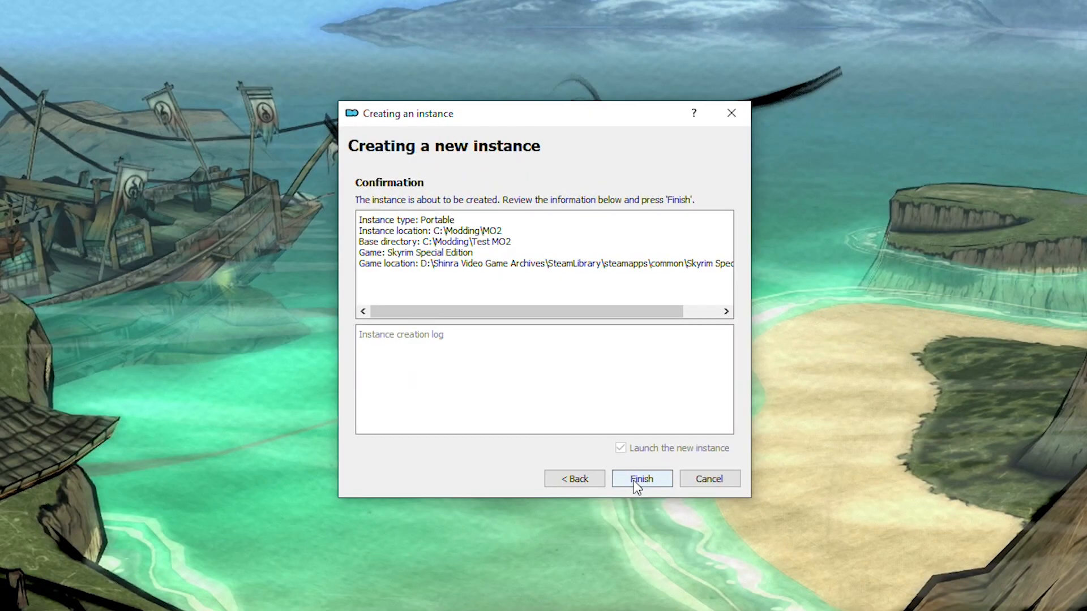
pyautogui.click(641, 478)
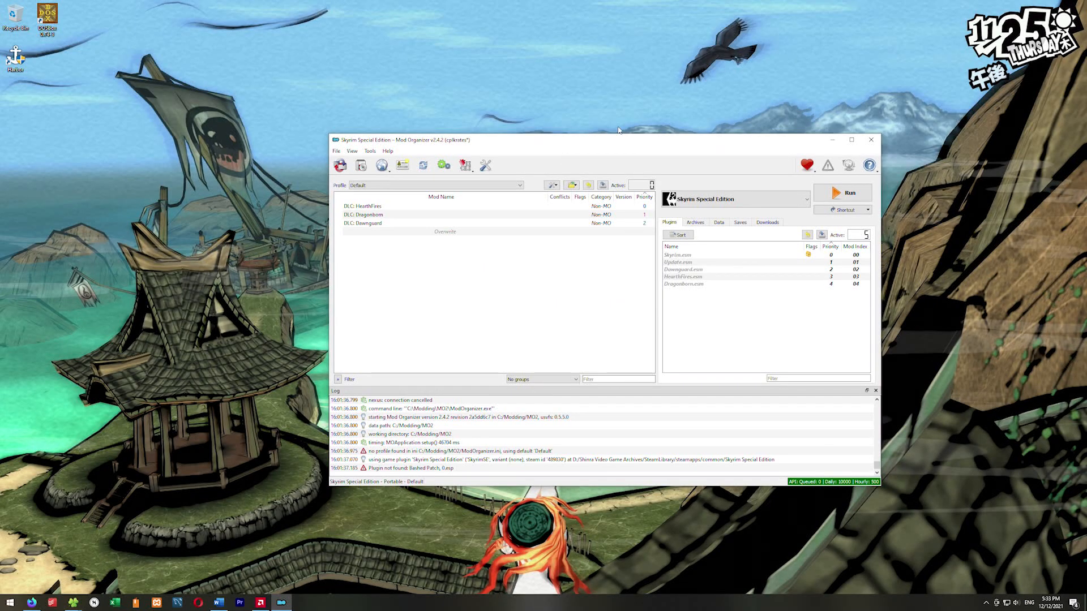
pyautogui.moveTo(618, 141); pyautogui.dragTo(574, 86)
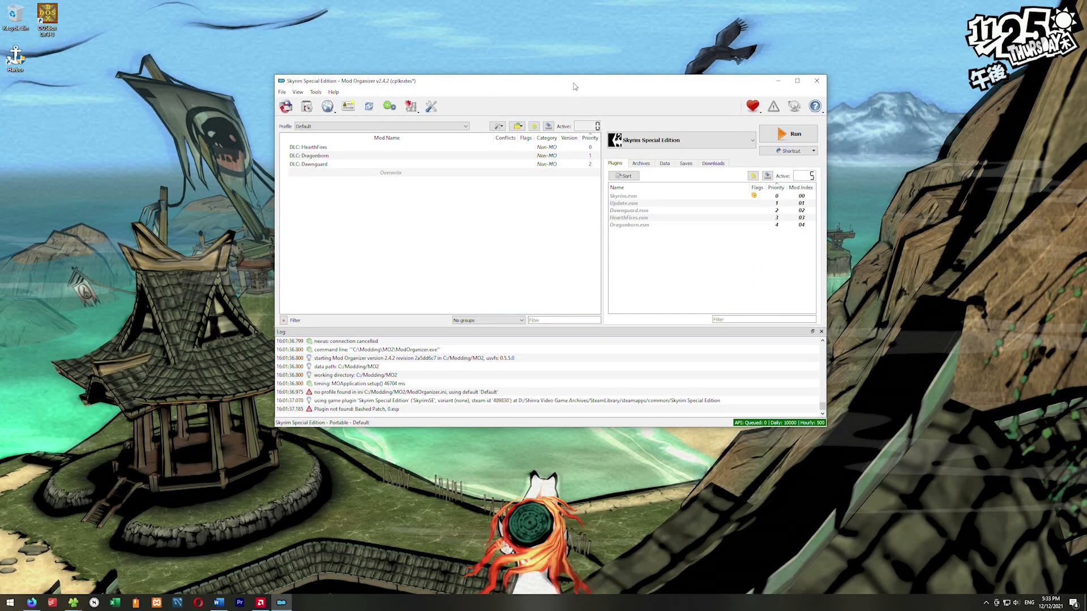
pyautogui.moveTo(36, 600)
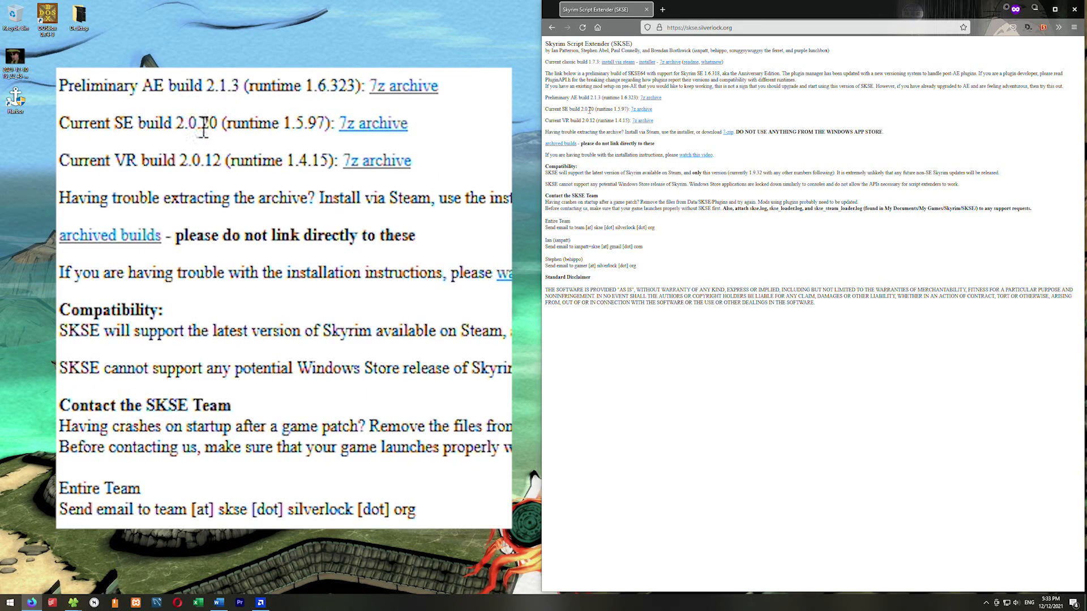
pyautogui.moveTo(316, 171)
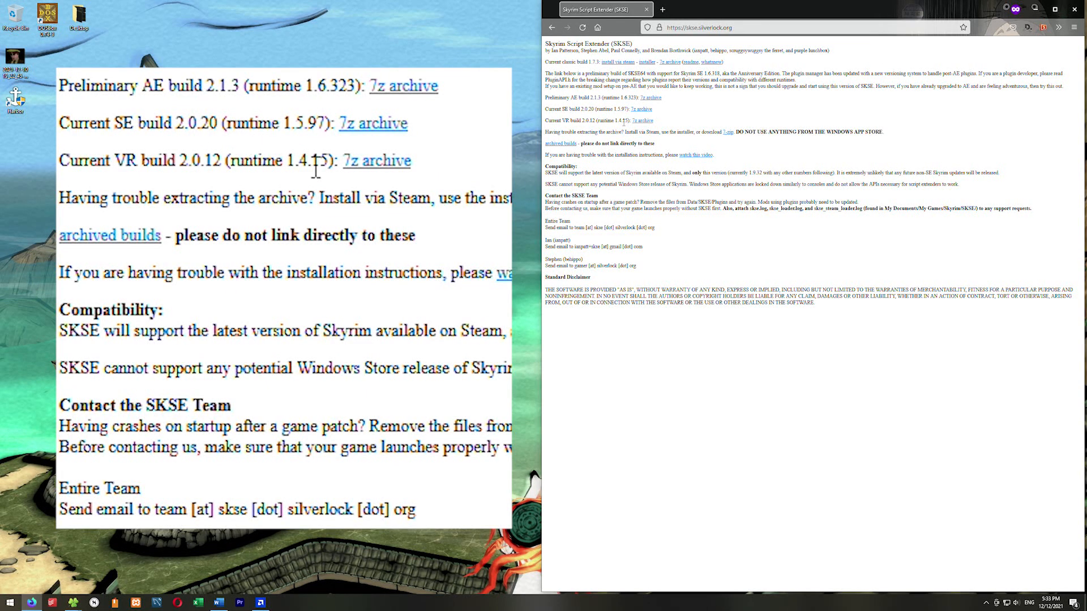
pyautogui.moveTo(784, 124)
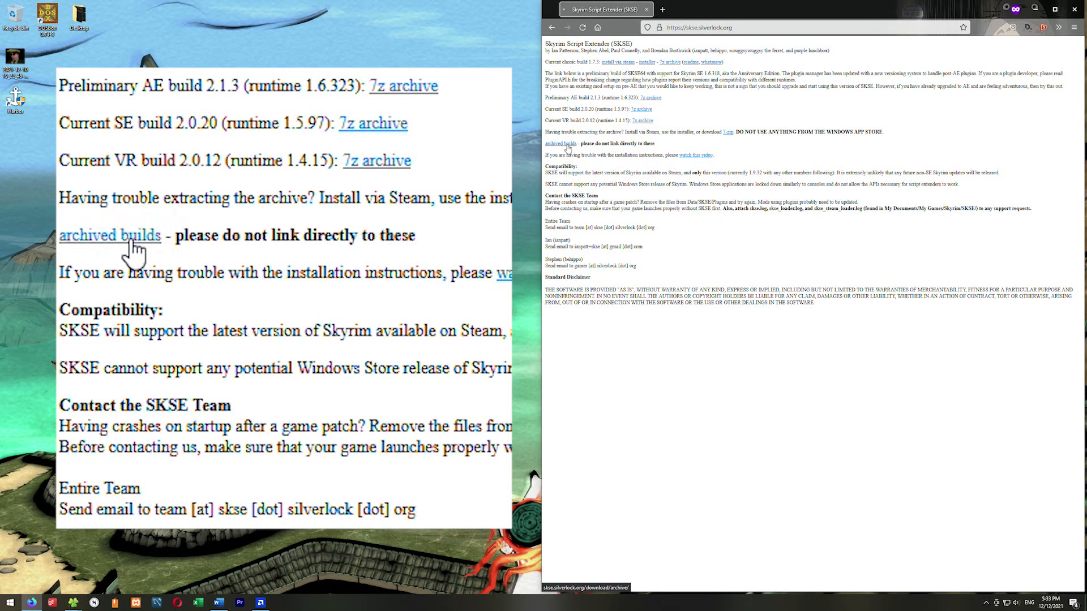
# Show the SKSE archived builds listing sorted by last modified date
pyautogui.click(108, 235)
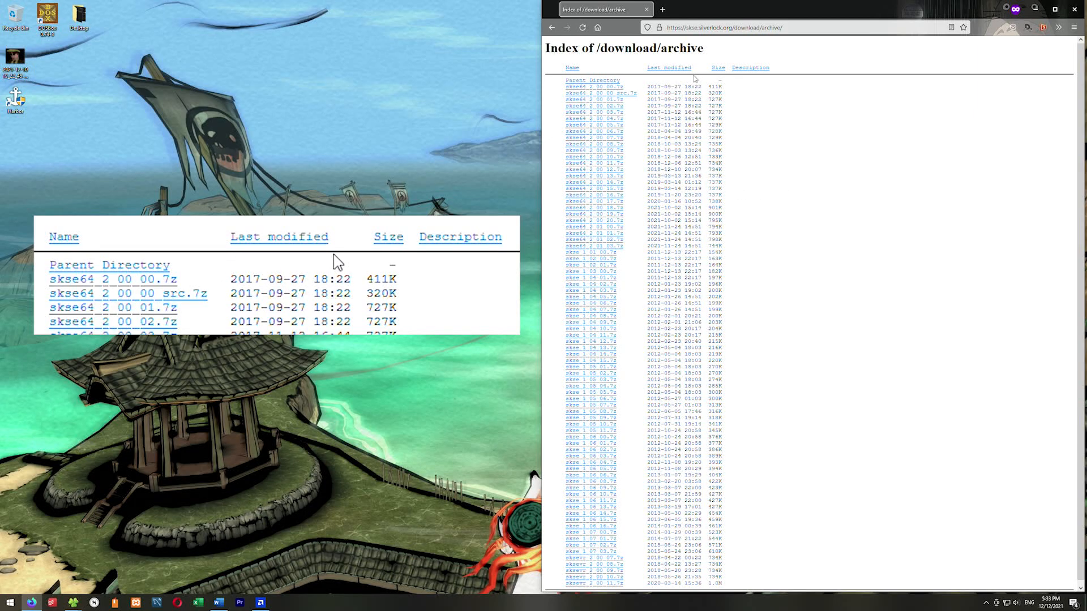
pyautogui.click(669, 67)
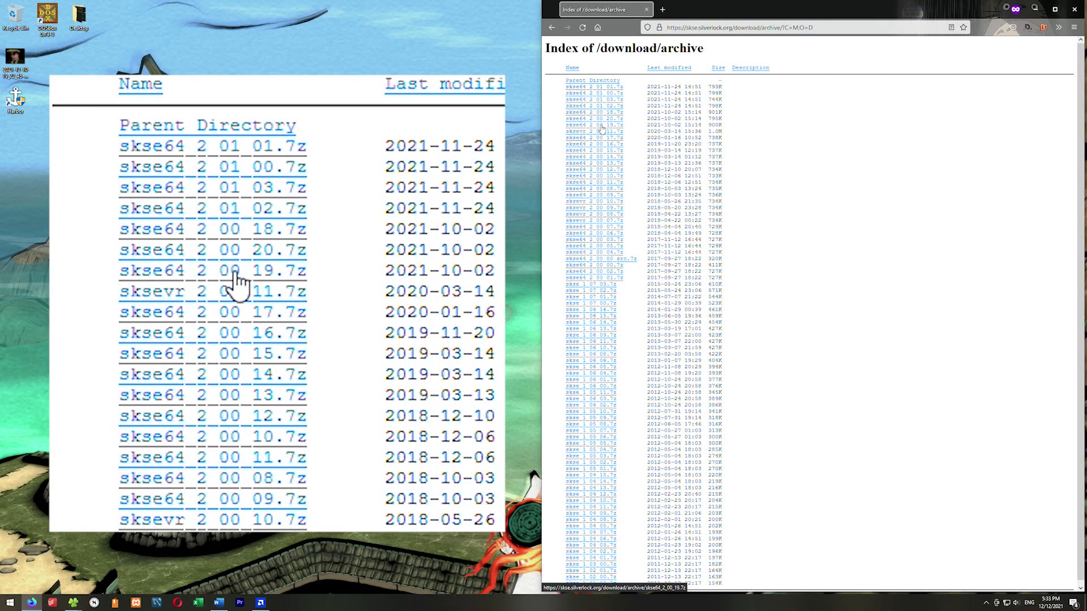
pyautogui.moveTo(298, 284)
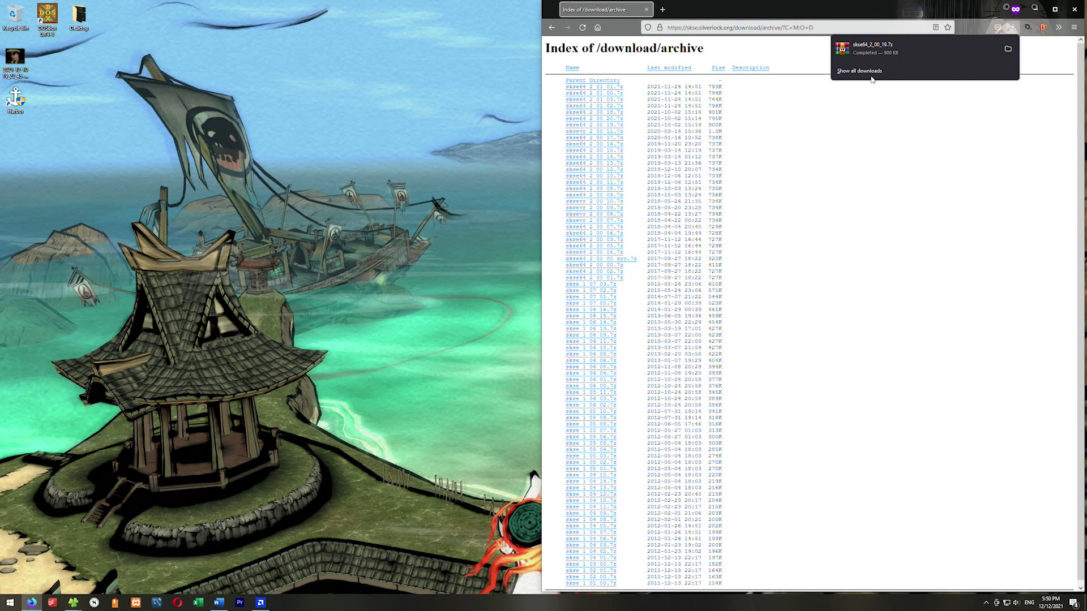
# Copy skse64_1_5_97.dll, skse64_loader.exe, skse64_steam_loader.dll and Data from skse64_2_00_19.7z into the Skyrim SE folder
pyautogui.click(866, 48)
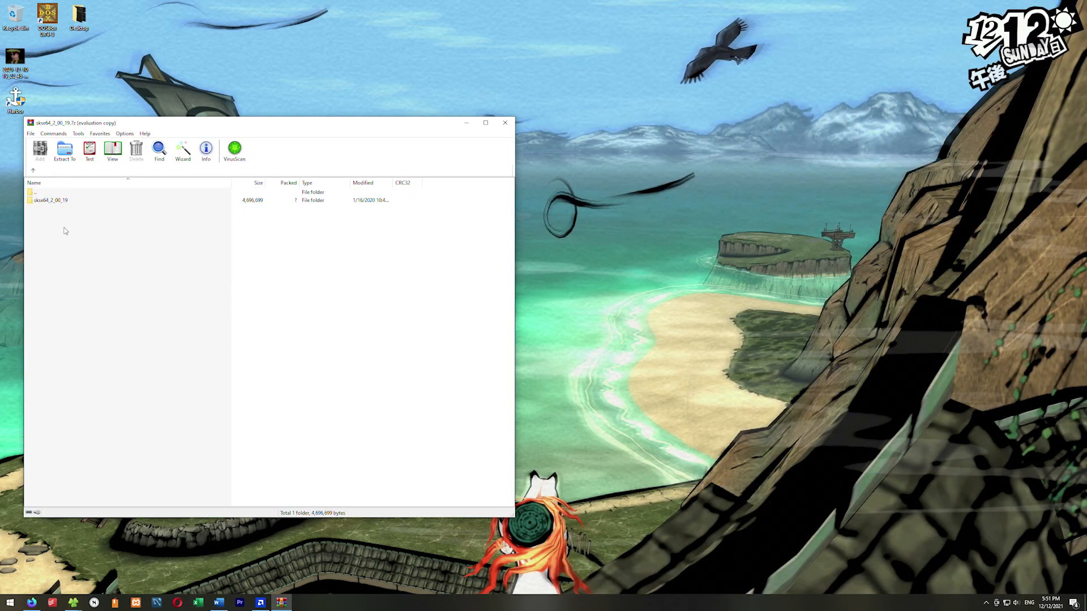
pyautogui.doubleClick(51, 200)
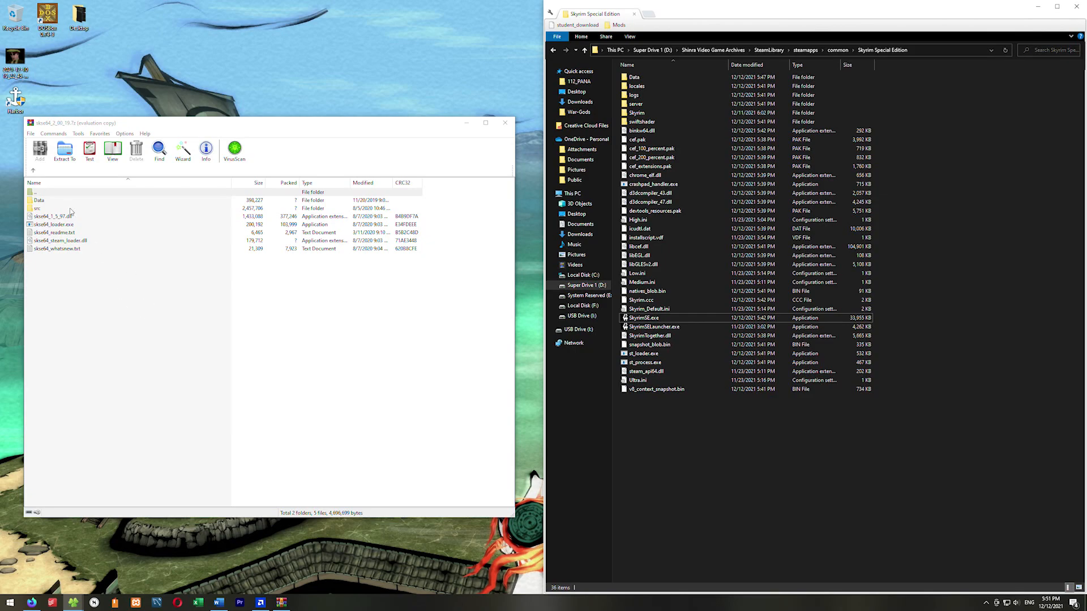
pyautogui.click(52, 215)
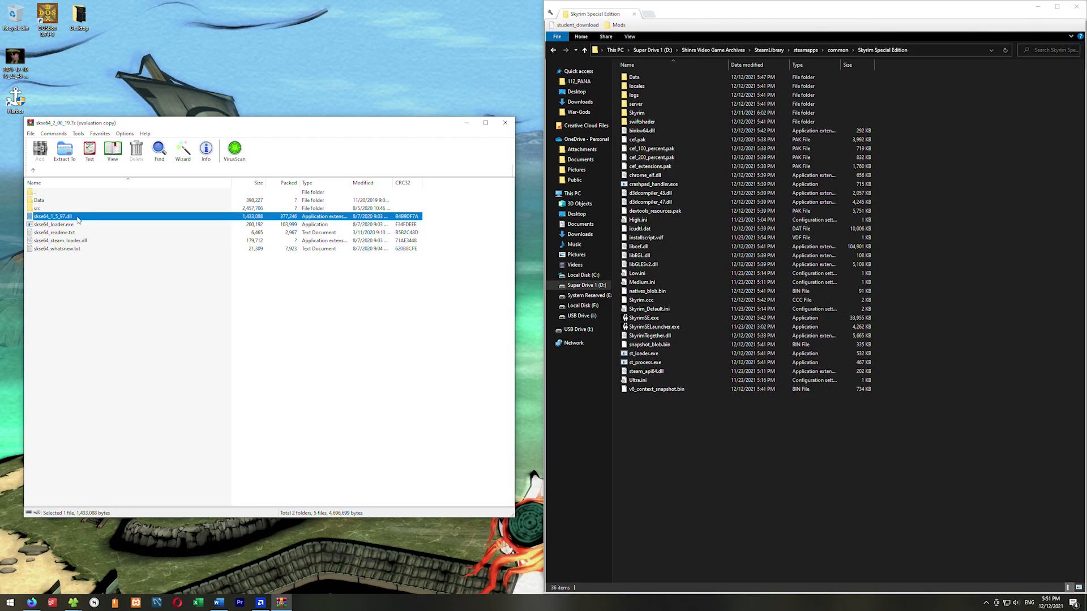
pyautogui.click(53, 224)
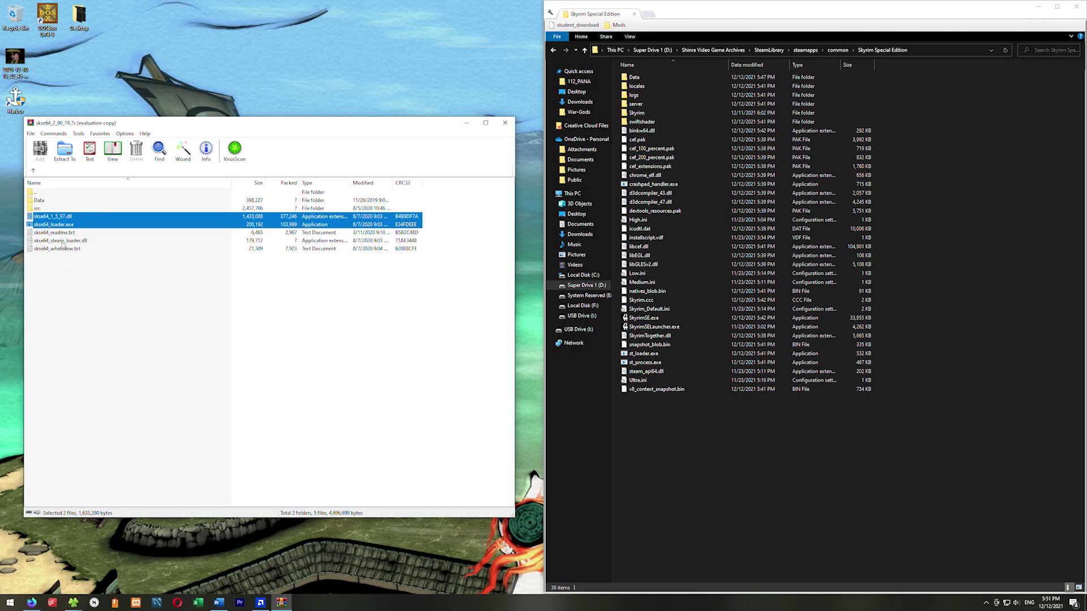
pyautogui.click(60, 240)
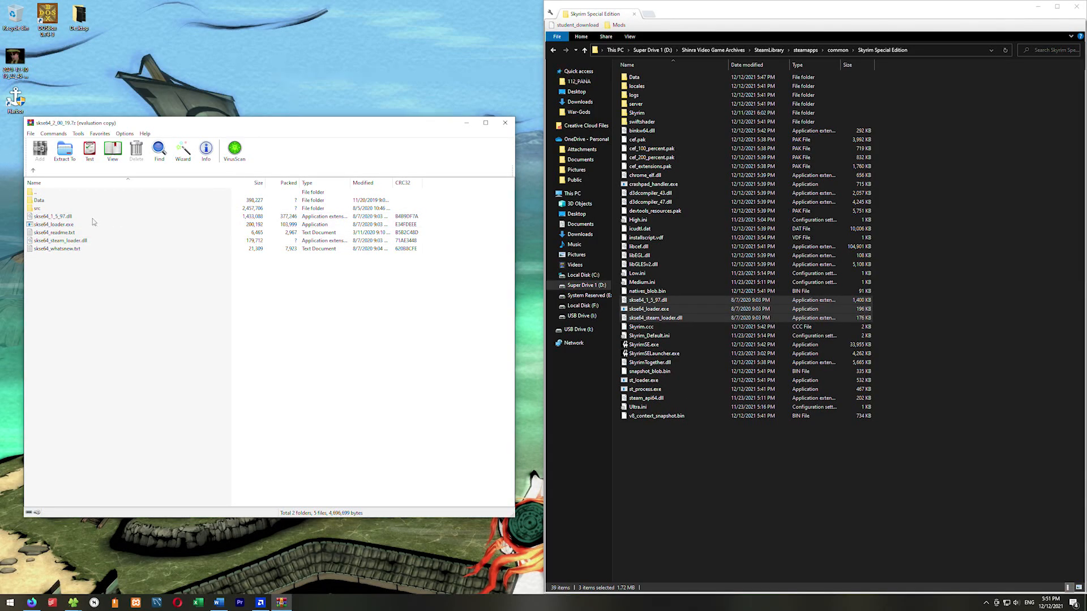
pyautogui.click(39, 201)
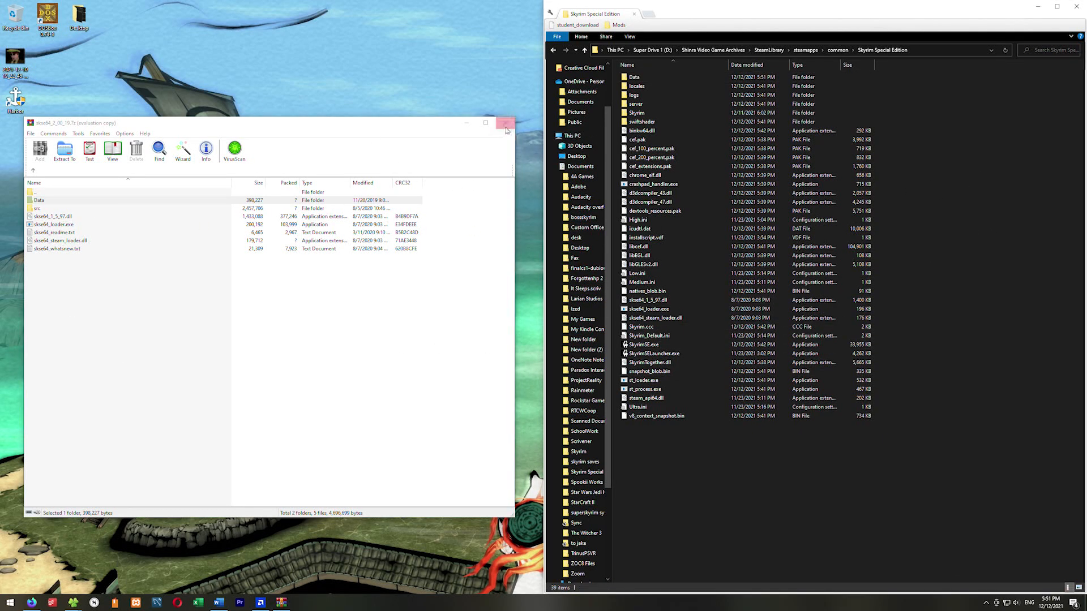
pyautogui.click(506, 122)
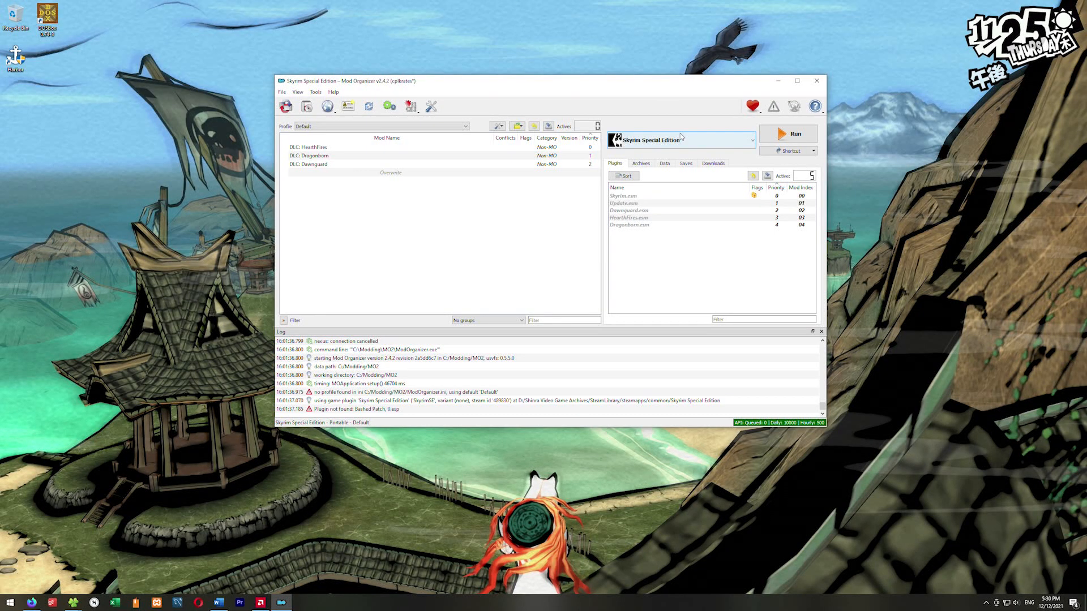
# Add st_loader.exe from the game folder as an executable and begin adding skse64_loader.exe
pyautogui.click(863, 132)
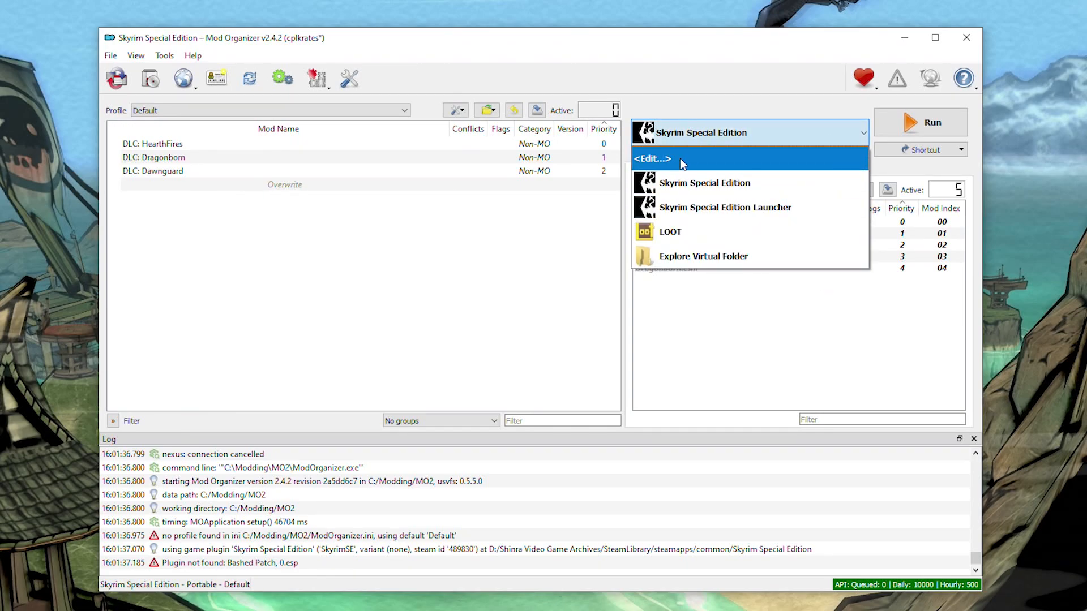
pyautogui.click(652, 158)
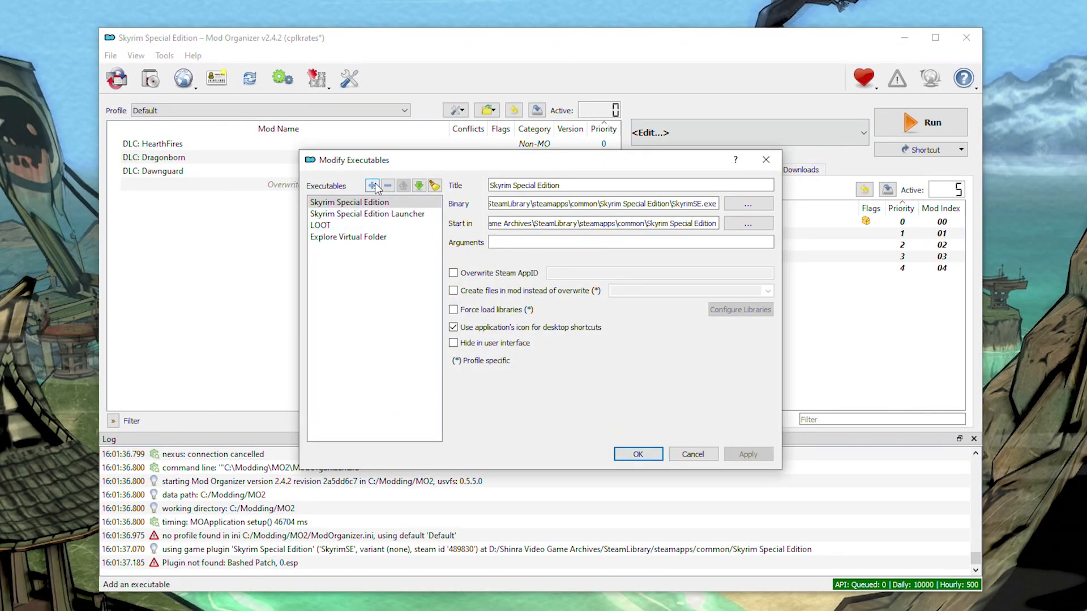
pyautogui.click(747, 202)
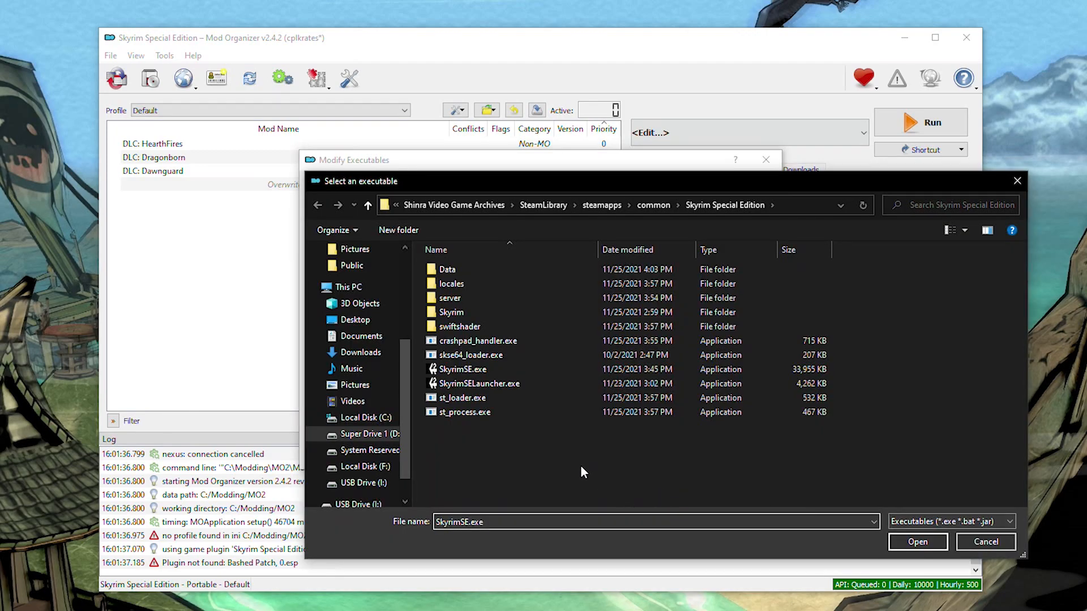
pyautogui.click(462, 397)
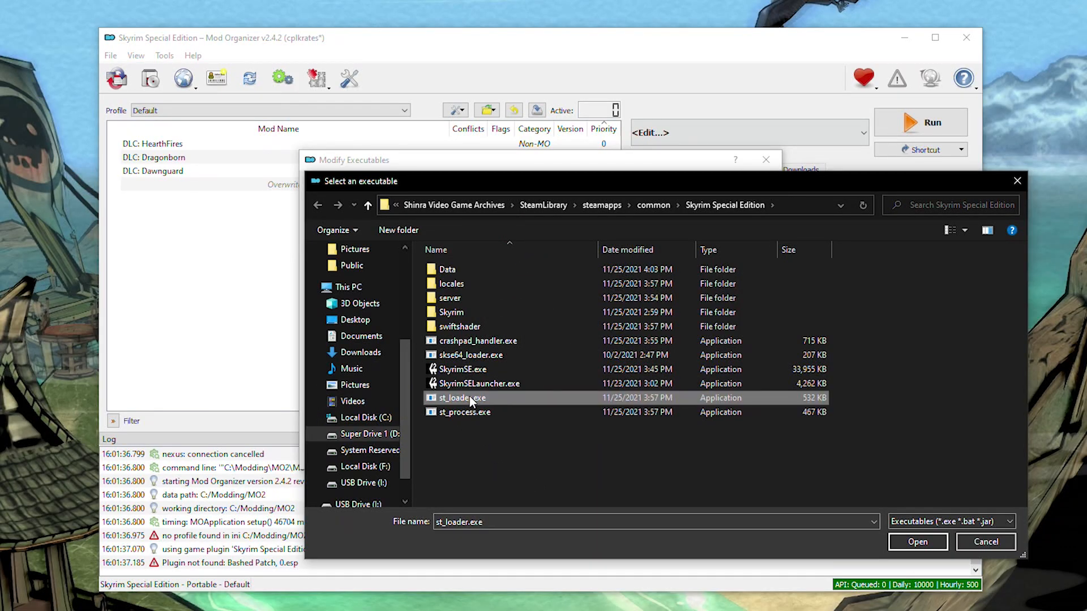
pyautogui.click(917, 541)
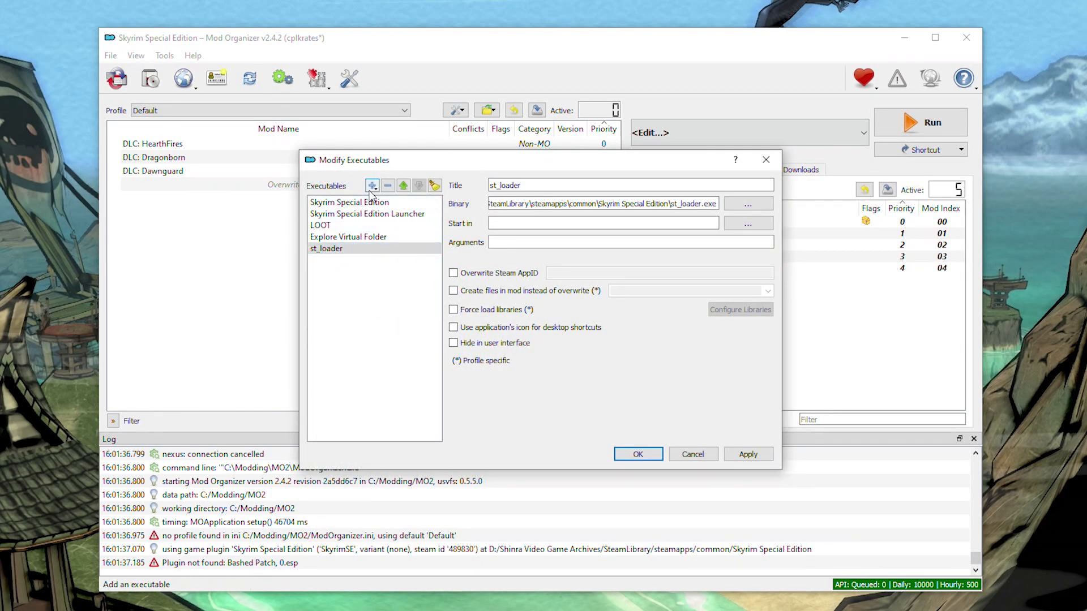
pyautogui.click(747, 202)
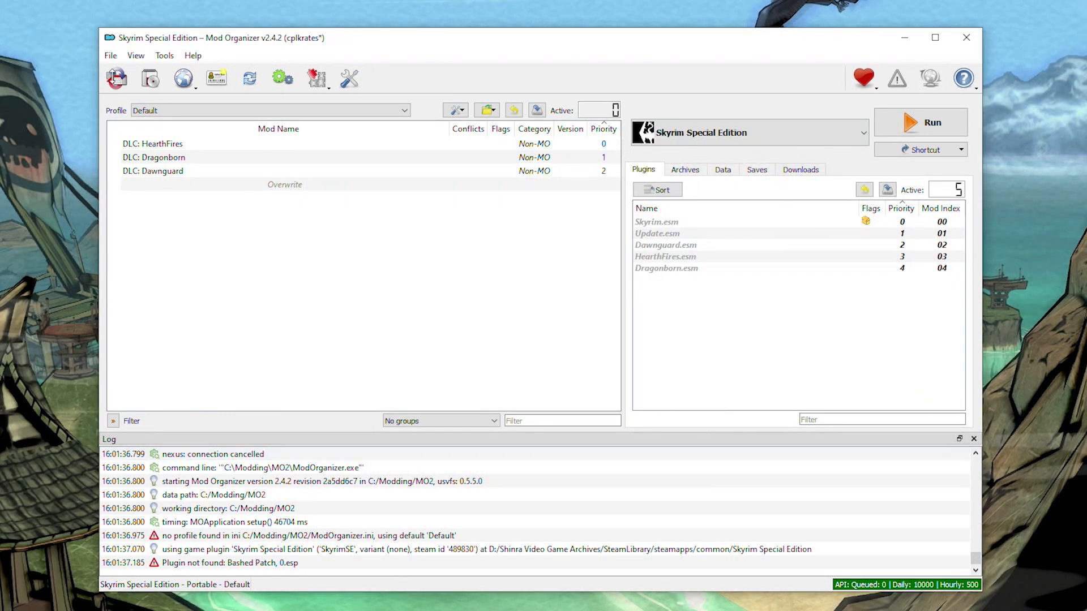
# Confirm st_loader and skse64_loader appear in the executables list
pyautogui.click(862, 132)
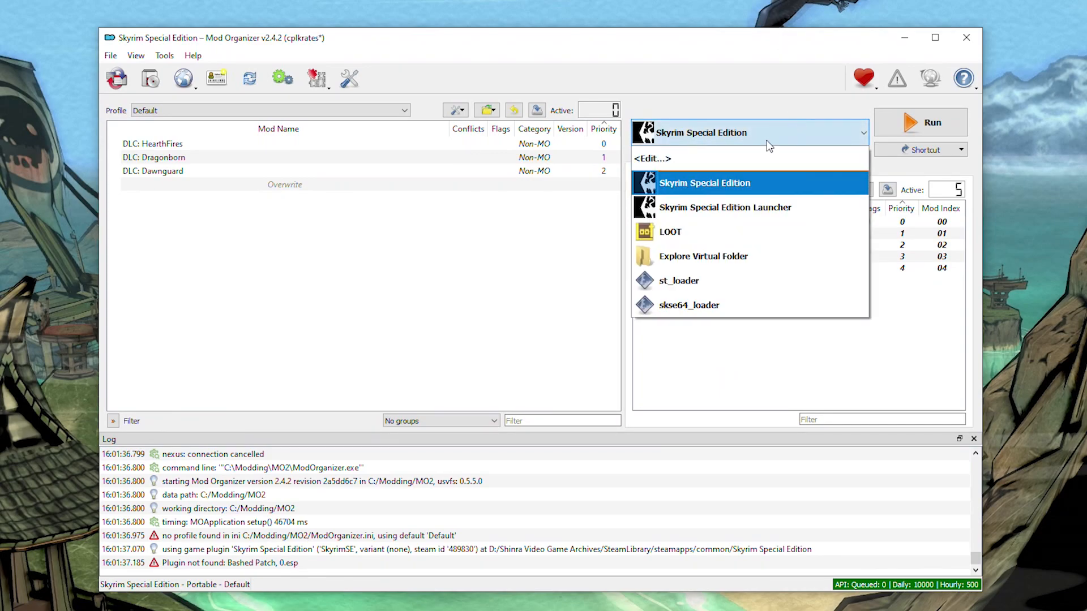
pyautogui.moveTo(689, 305)
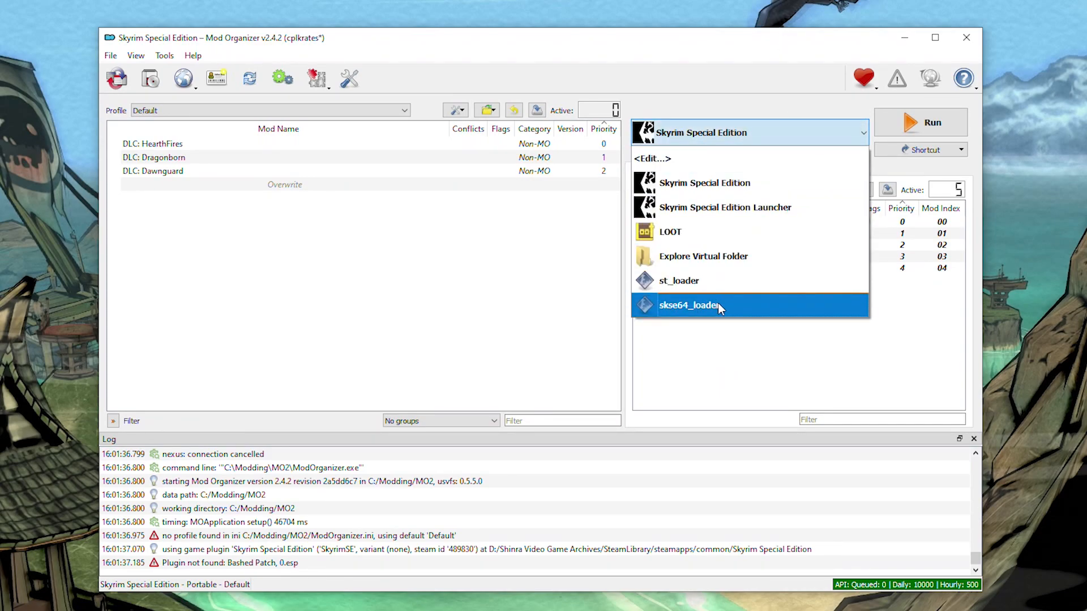
pyautogui.moveTo(705, 184)
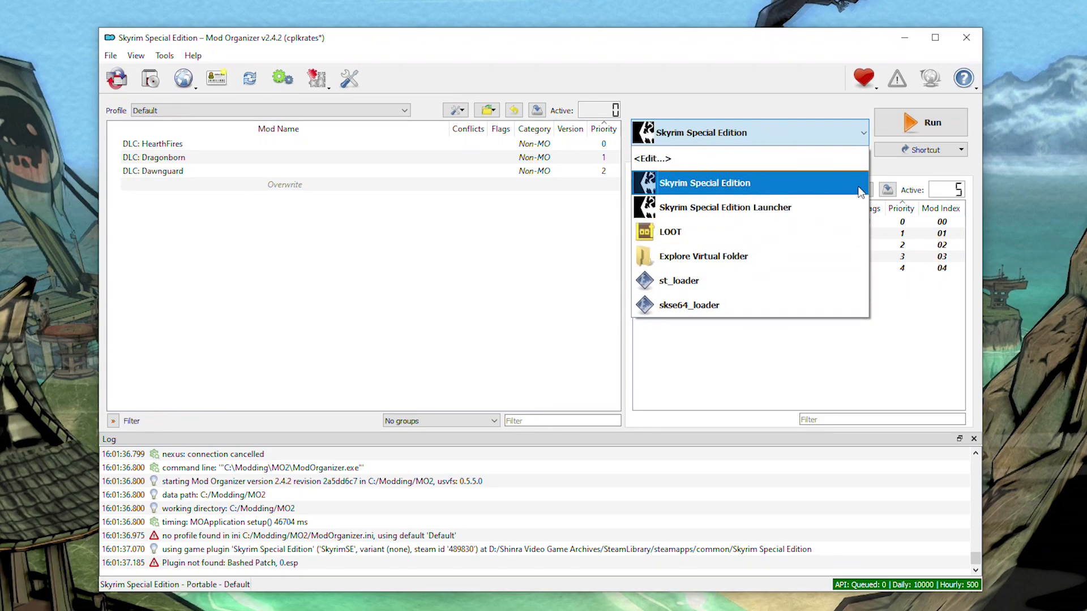